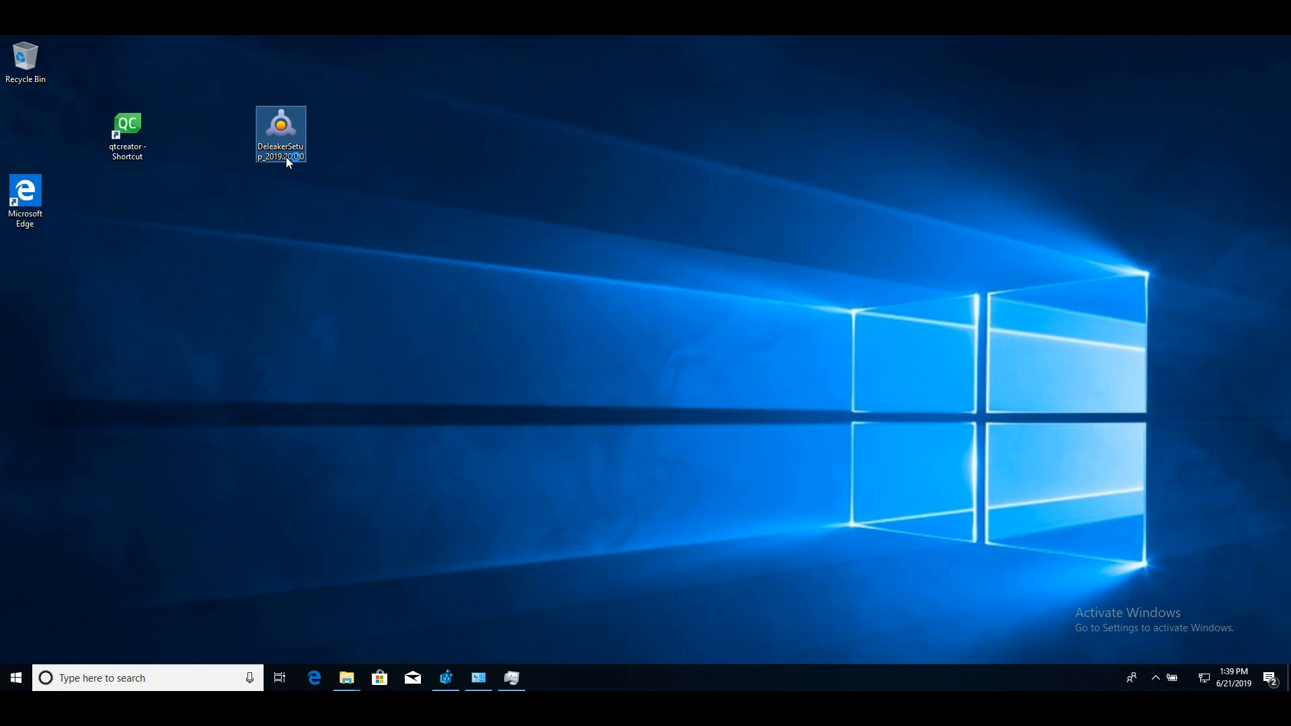
# Step: Launch DeleakerSetup from the desktop and approve the UAC prompt
pyautogui.doubleClick(280, 133)
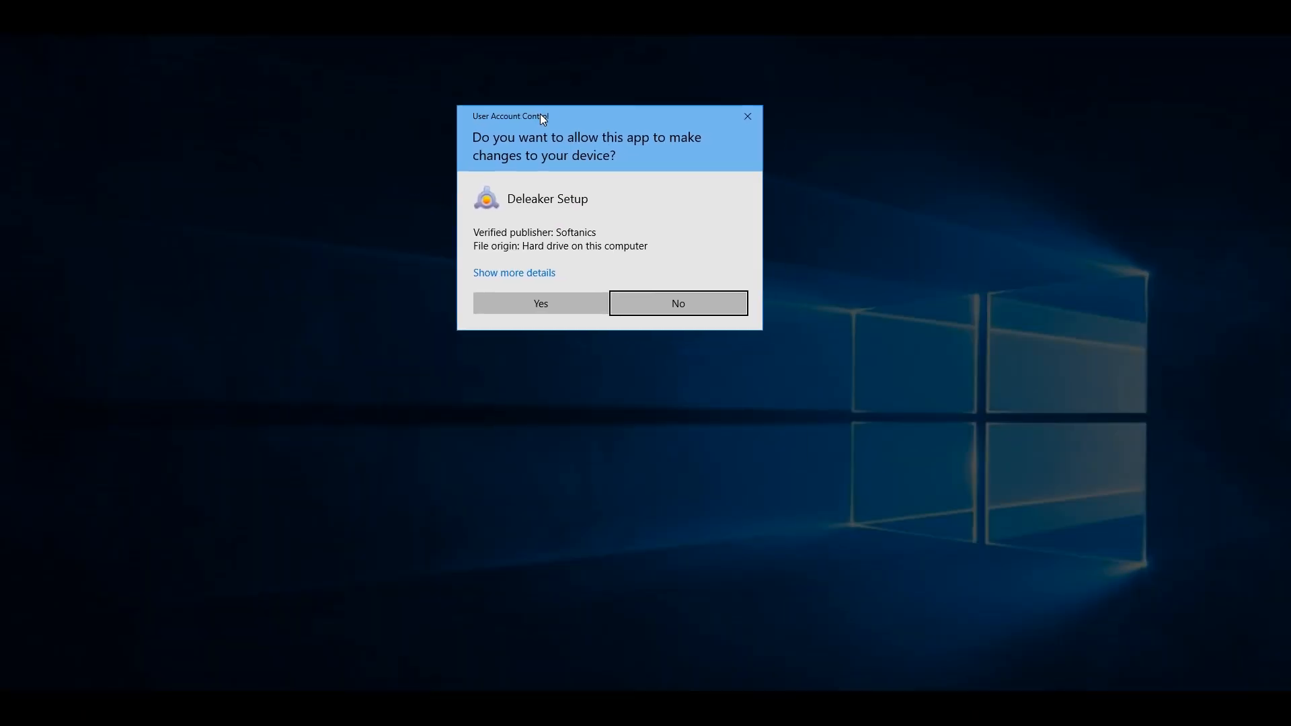
pyautogui.click(677, 302)
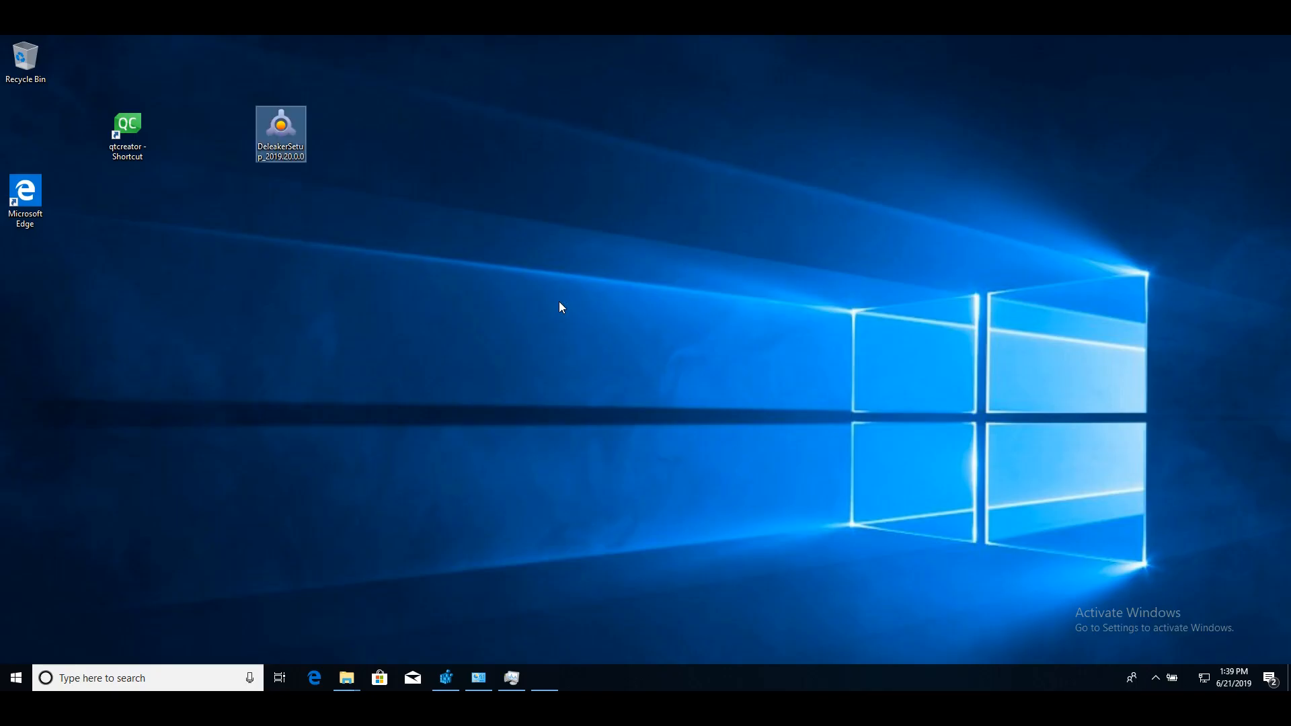
# Step: Accept the license, keep Qt Creator integration and desktop icon, install, and finish the wizard
pyautogui.doubleClick(280, 129)
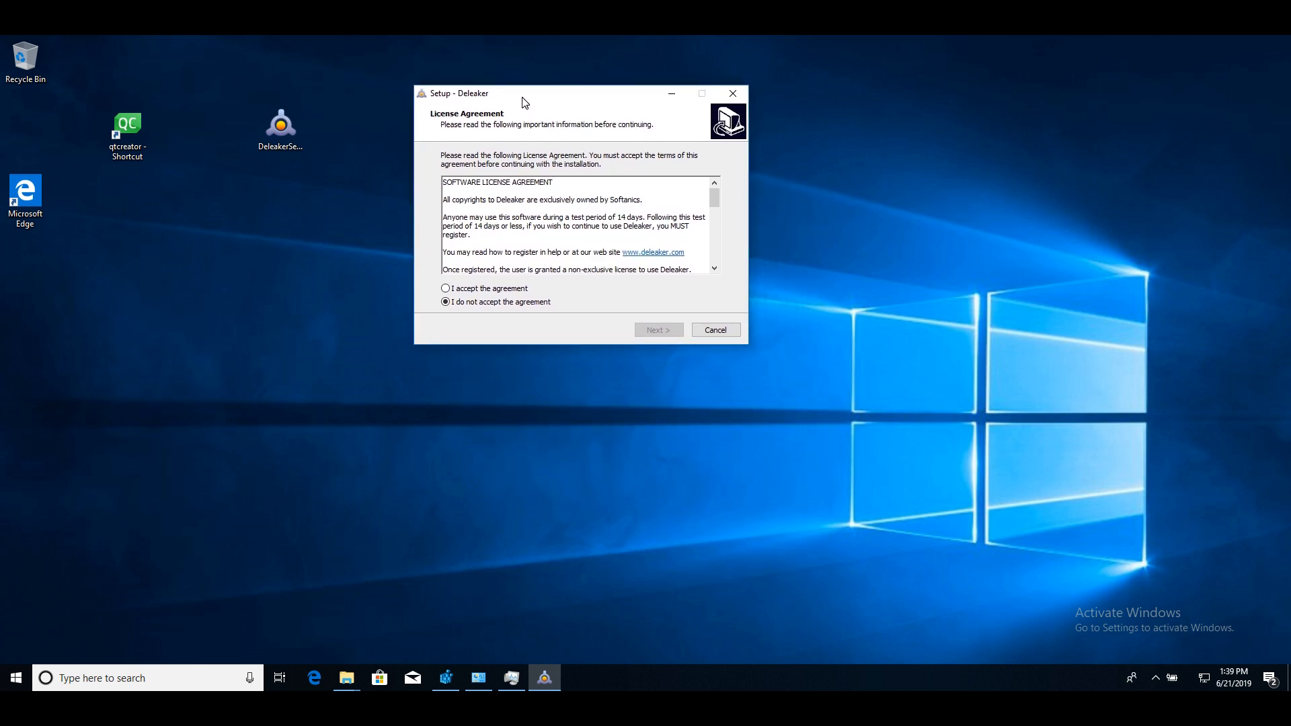
pyautogui.click(445, 287)
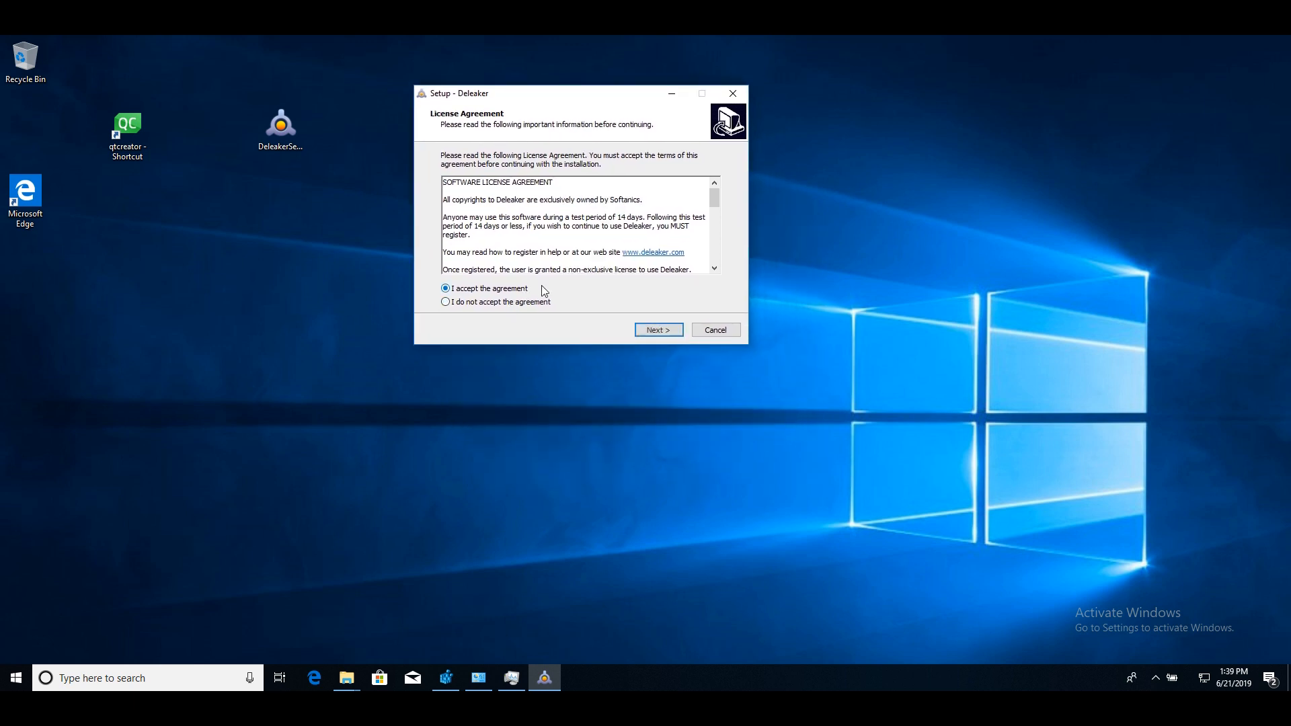
pyautogui.click(657, 331)
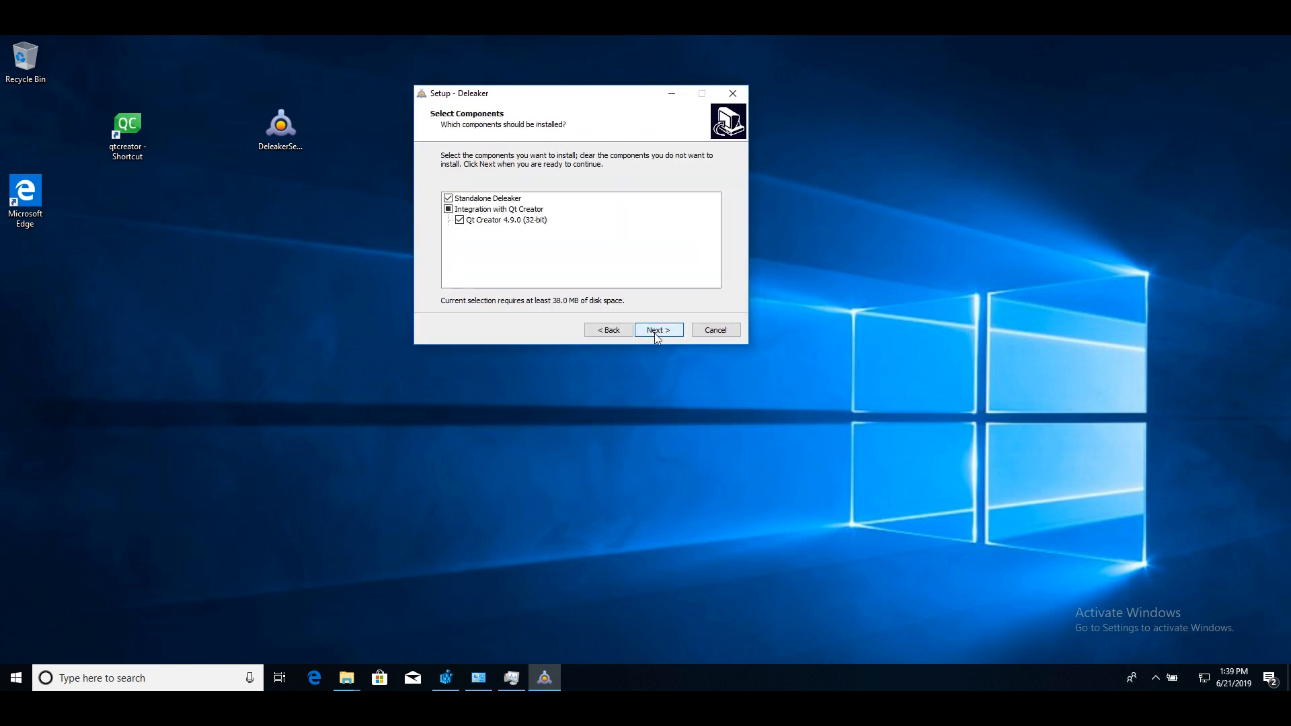
pyautogui.moveTo(626, 289)
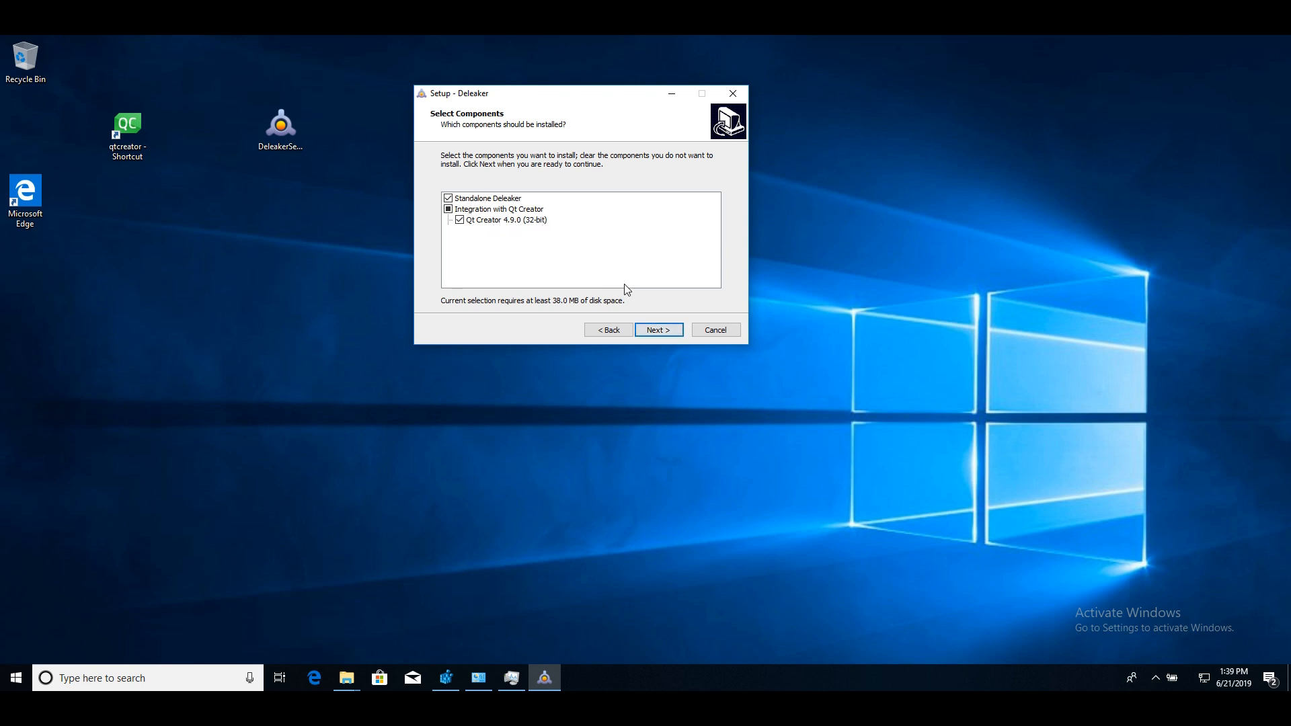
pyautogui.click(658, 329)
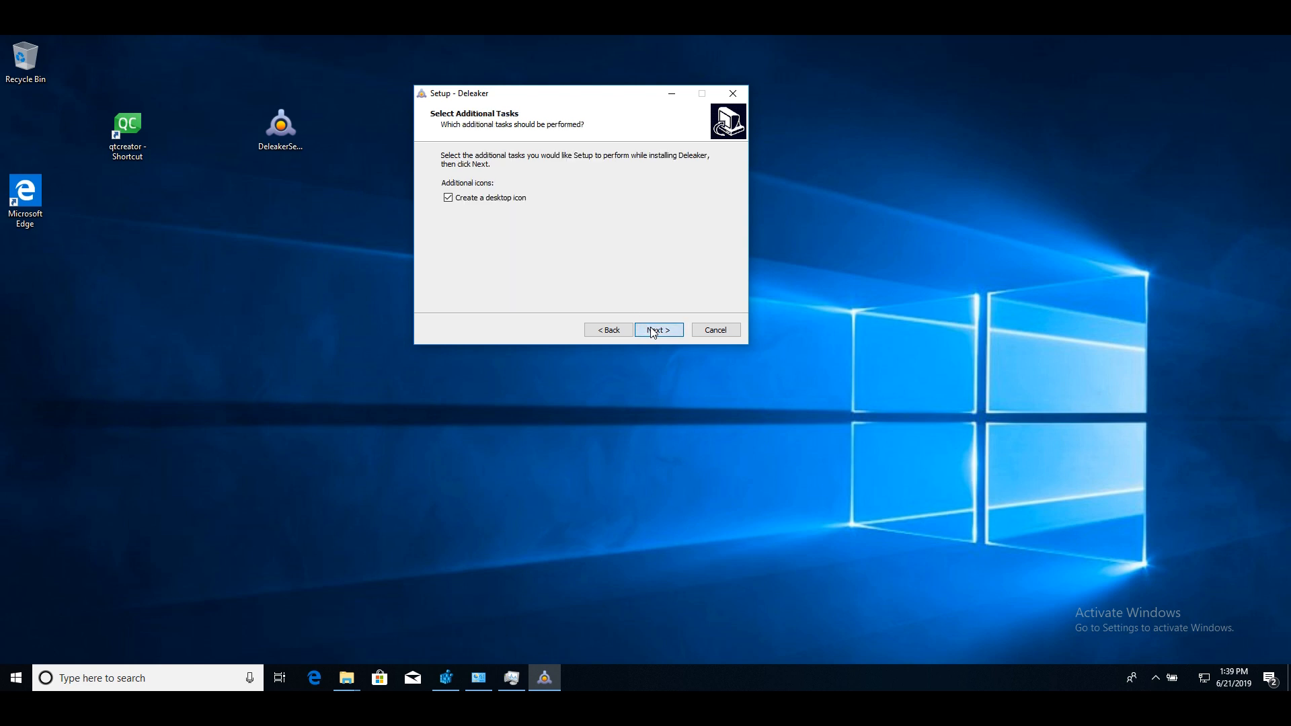
pyautogui.click(657, 331)
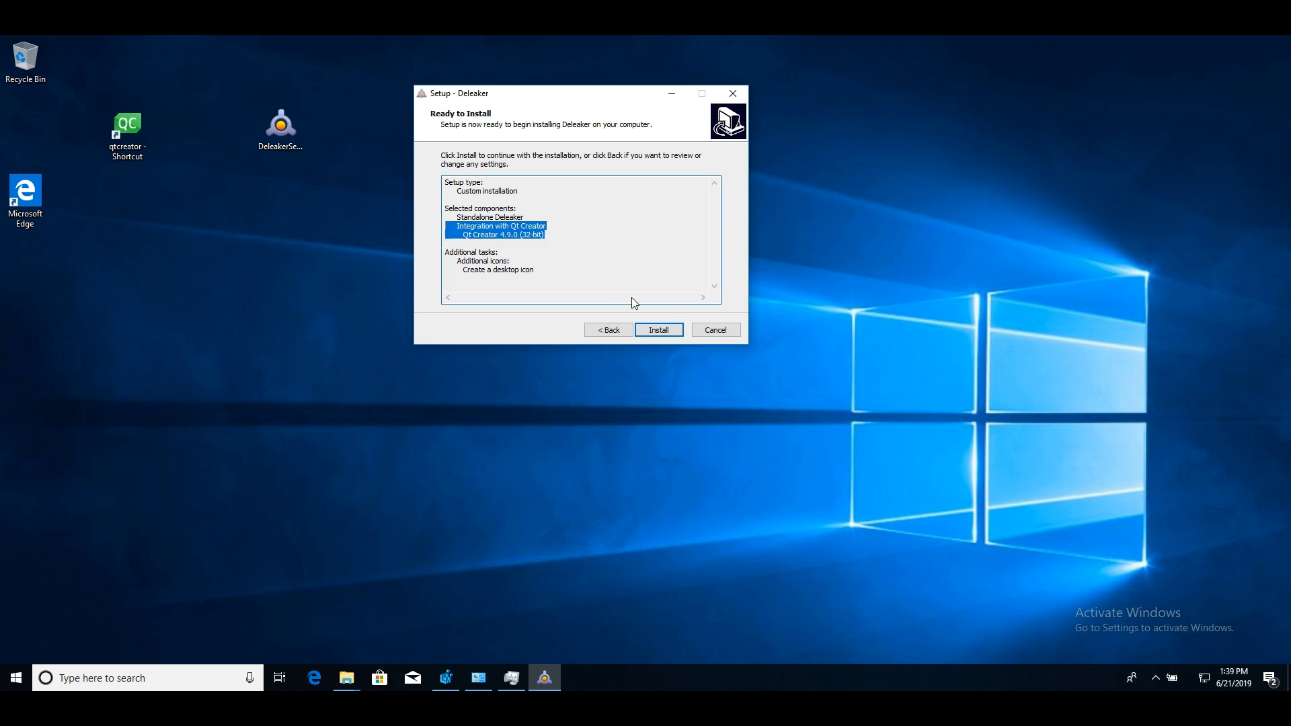
pyautogui.click(658, 329)
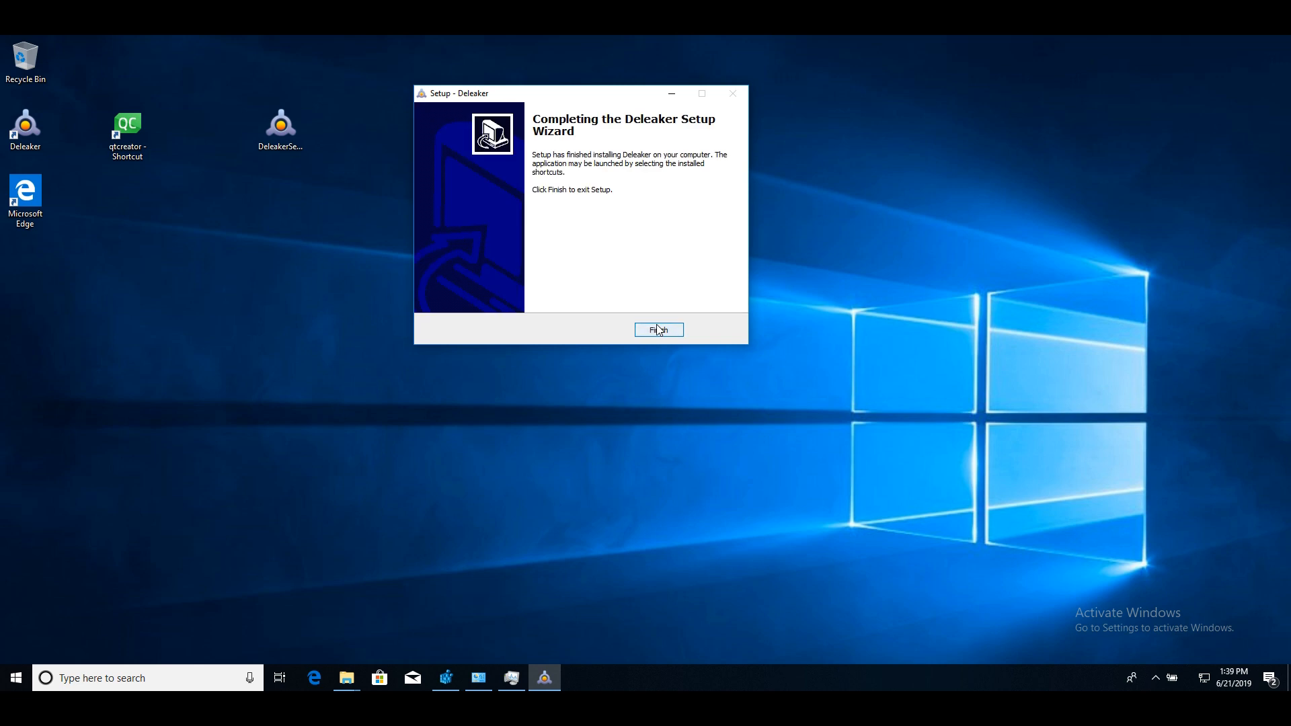
pyautogui.click(658, 330)
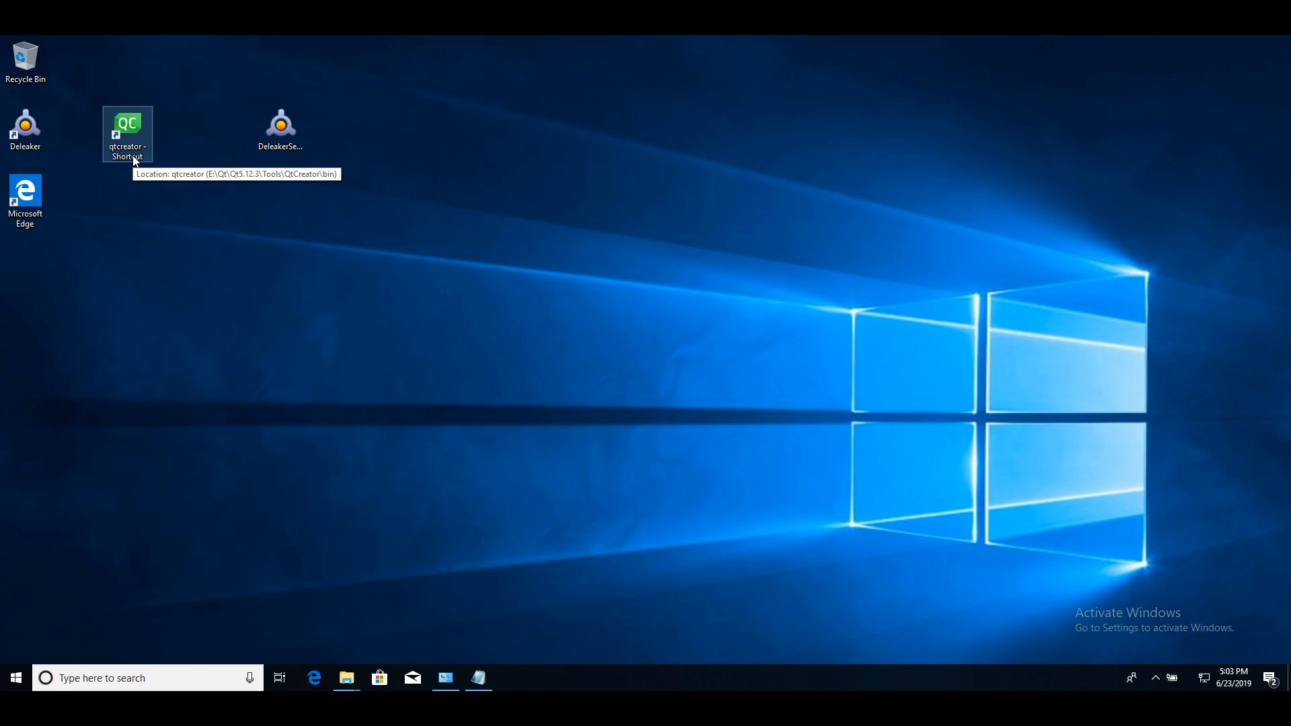
# Step: Start Qt Creator from its desktop shortcut and let the Welcome examples load
pyautogui.doubleClick(127, 132)
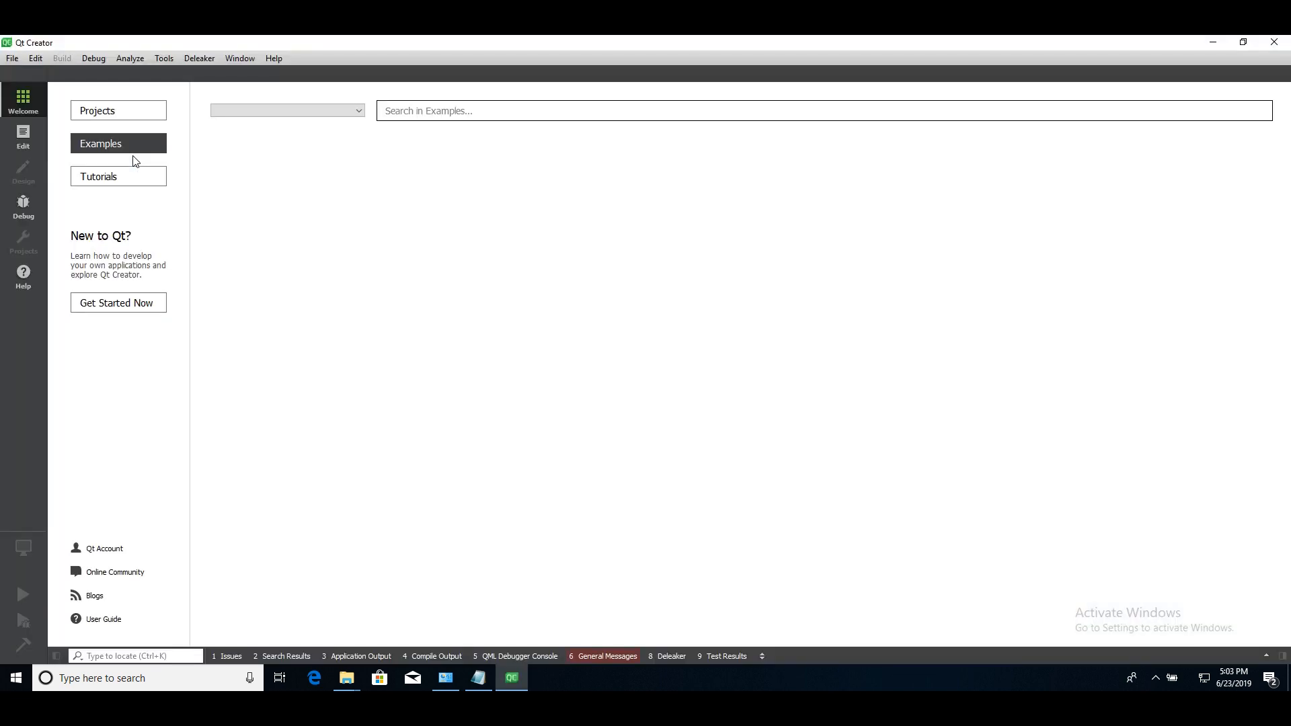
pyautogui.moveTo(218, 156)
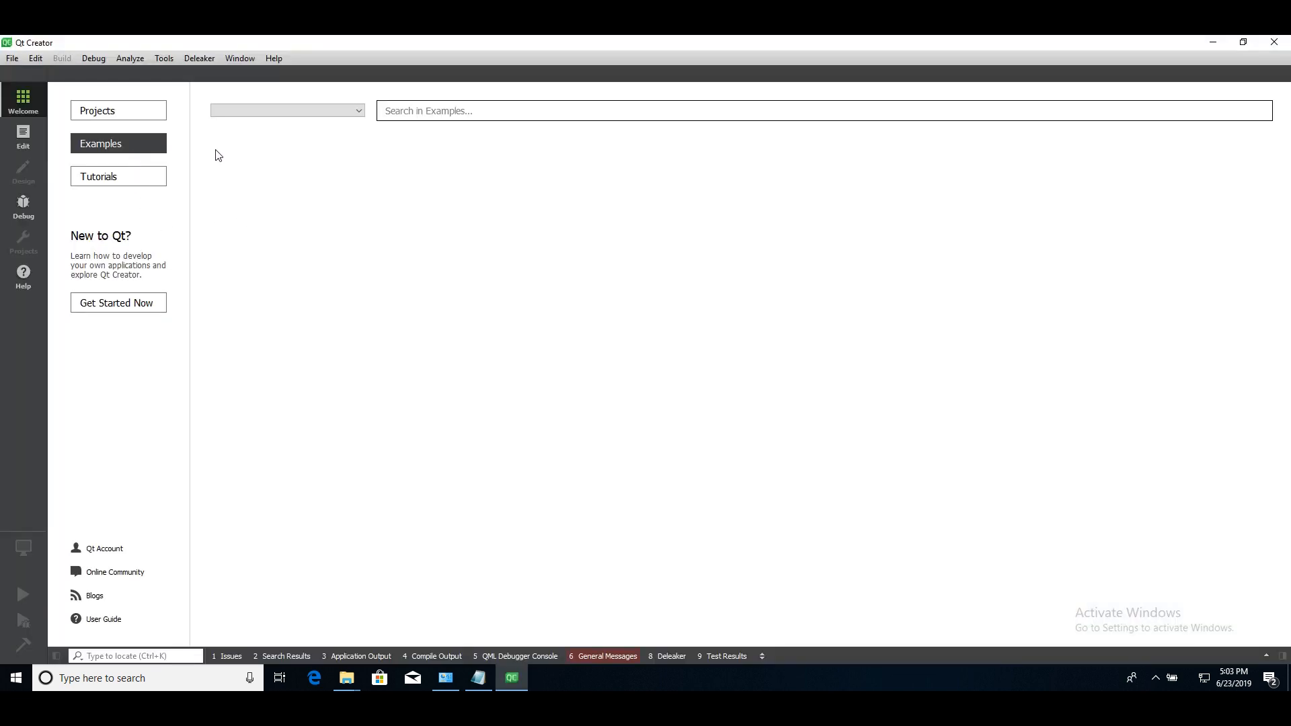
pyautogui.moveTo(178, 104)
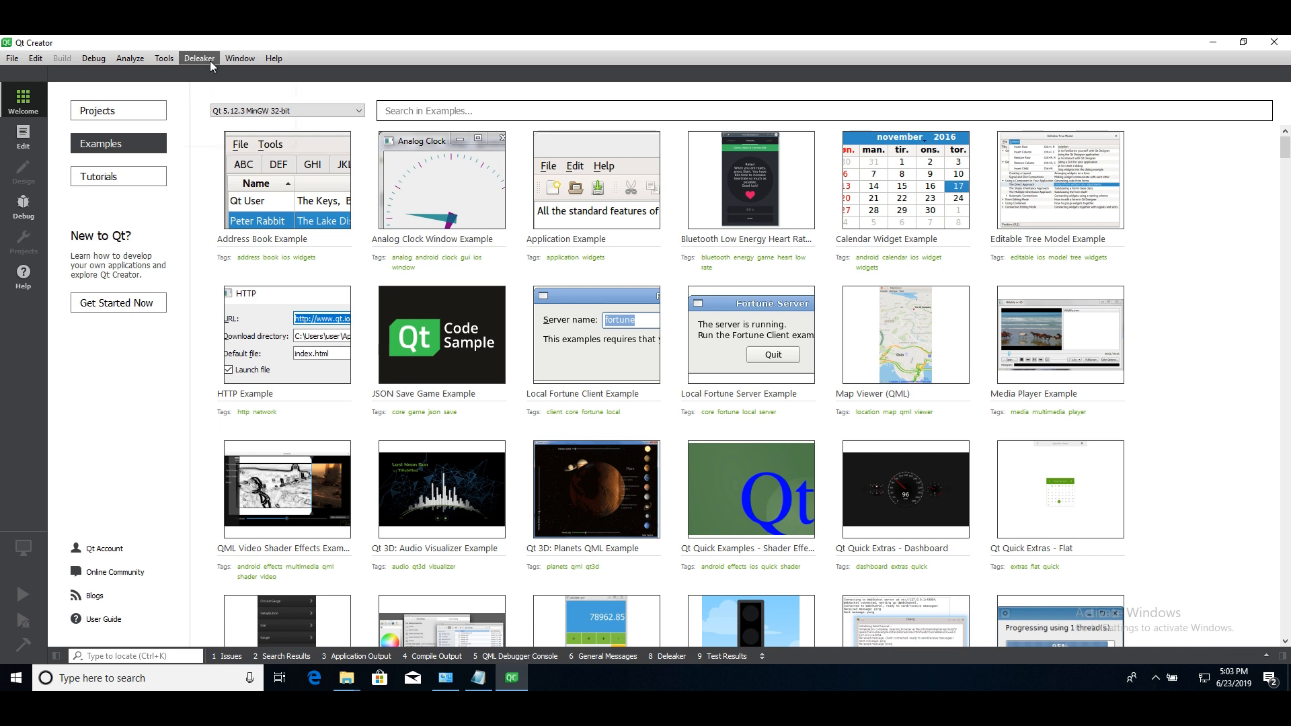
# Step: Show the Deleaker menu's commands in Qt Creator's menu bar
pyautogui.click(199, 58)
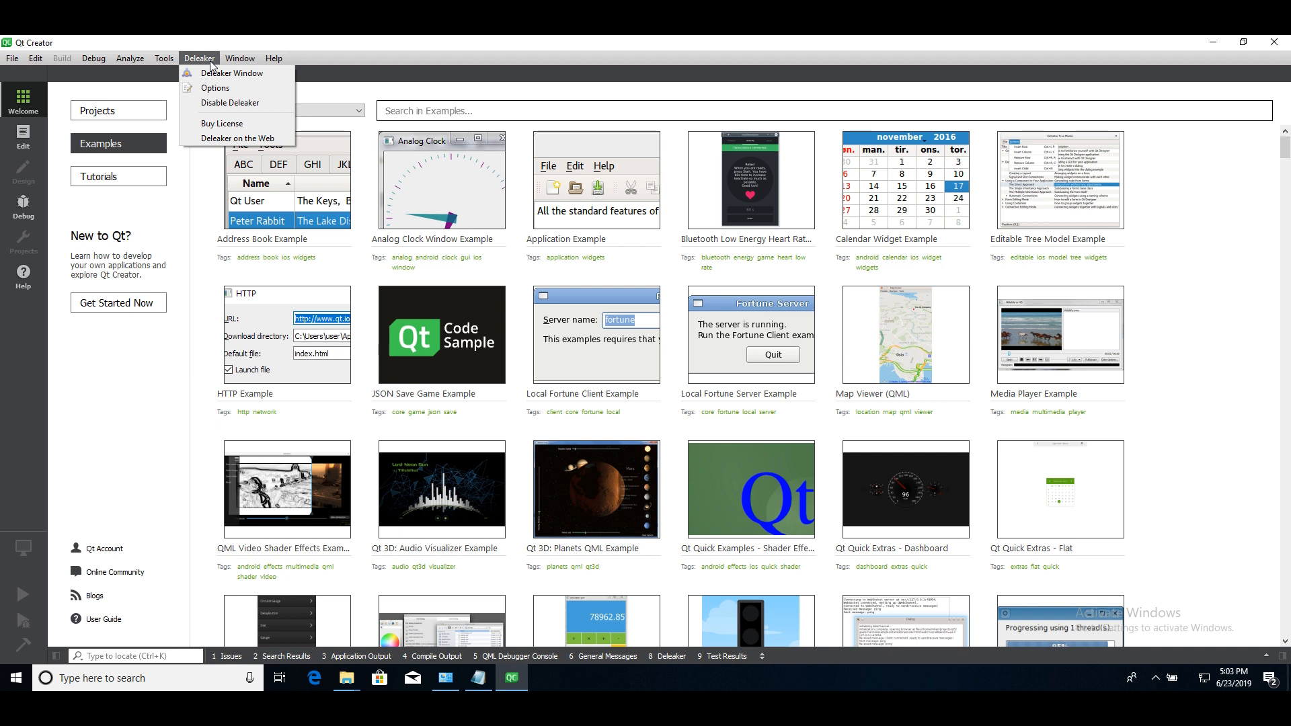
pyautogui.moveTo(232, 73)
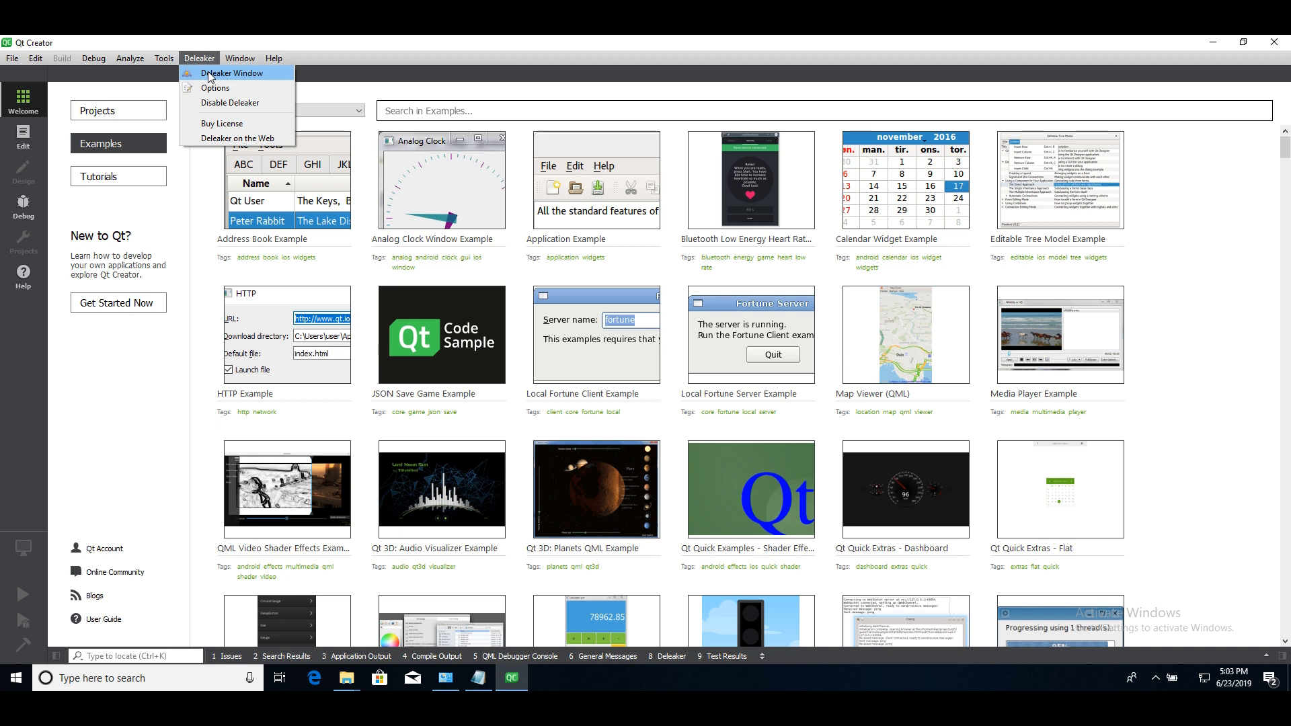
pyautogui.moveTo(215, 89)
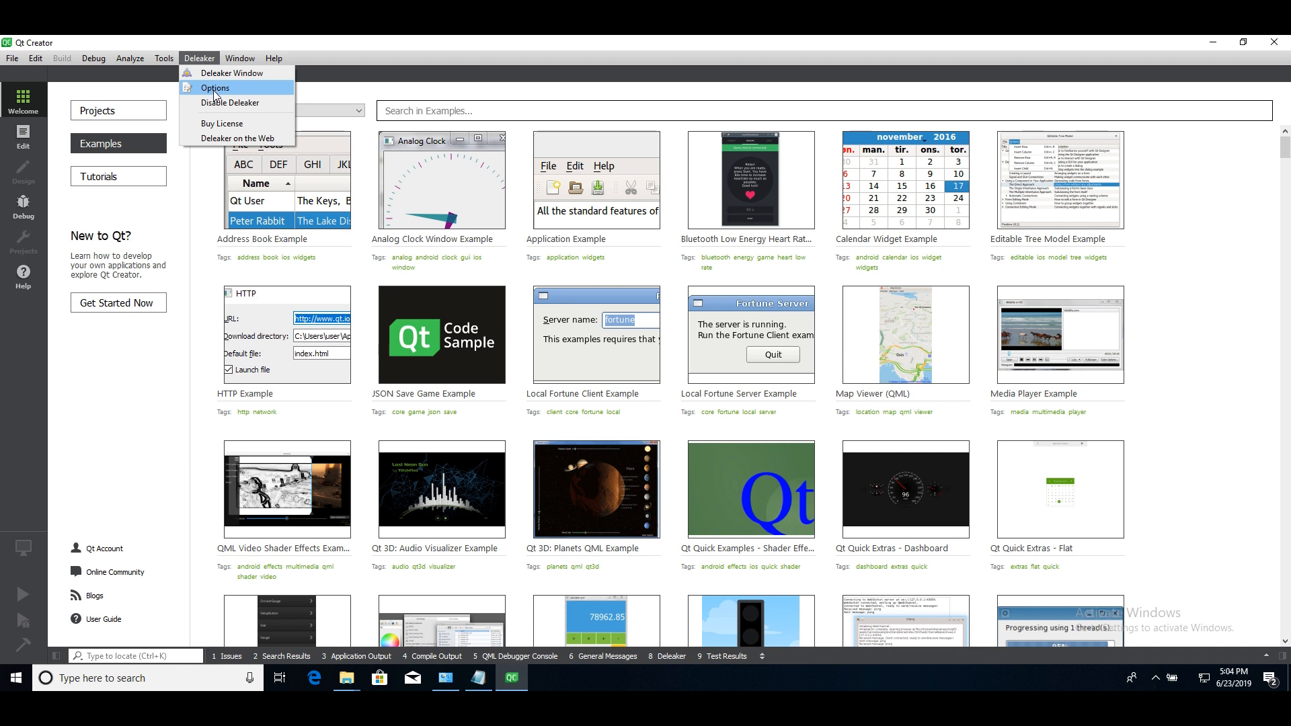
pyautogui.moveTo(237, 102)
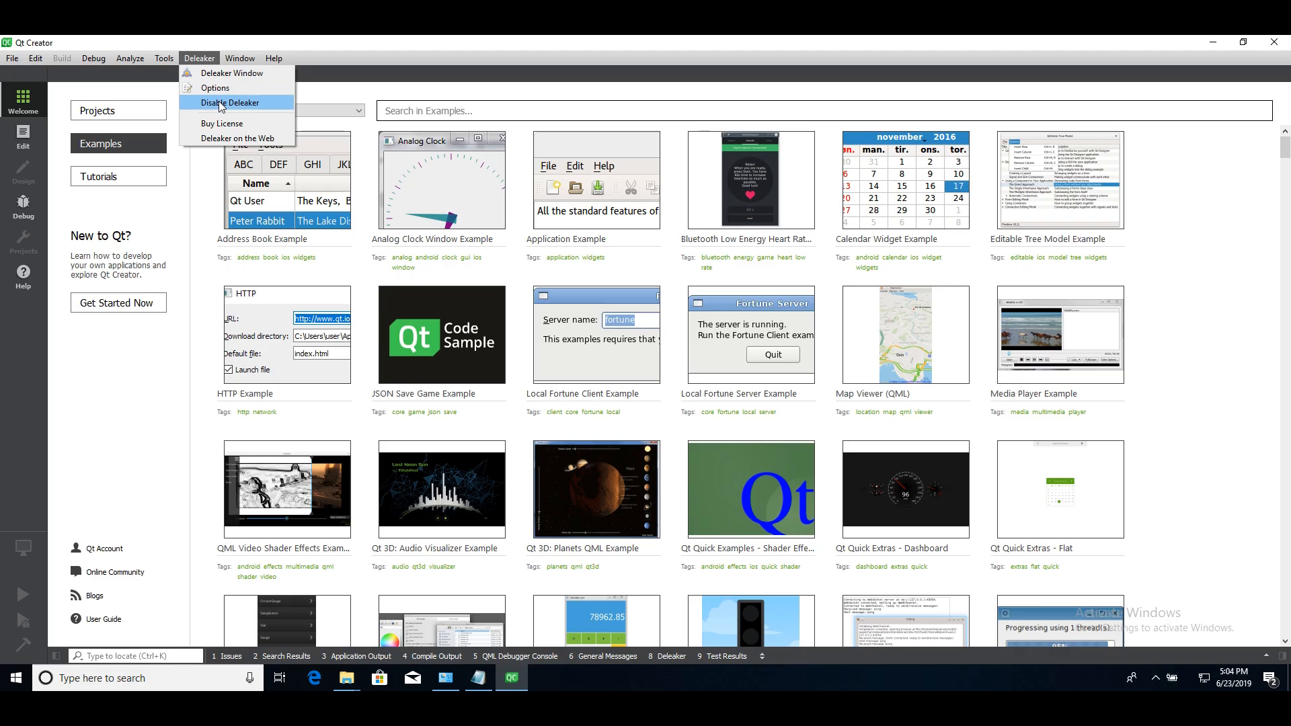
# Step: Open the Deleaker Window pane showing the allocations view with no leaks
pyautogui.click(231, 72)
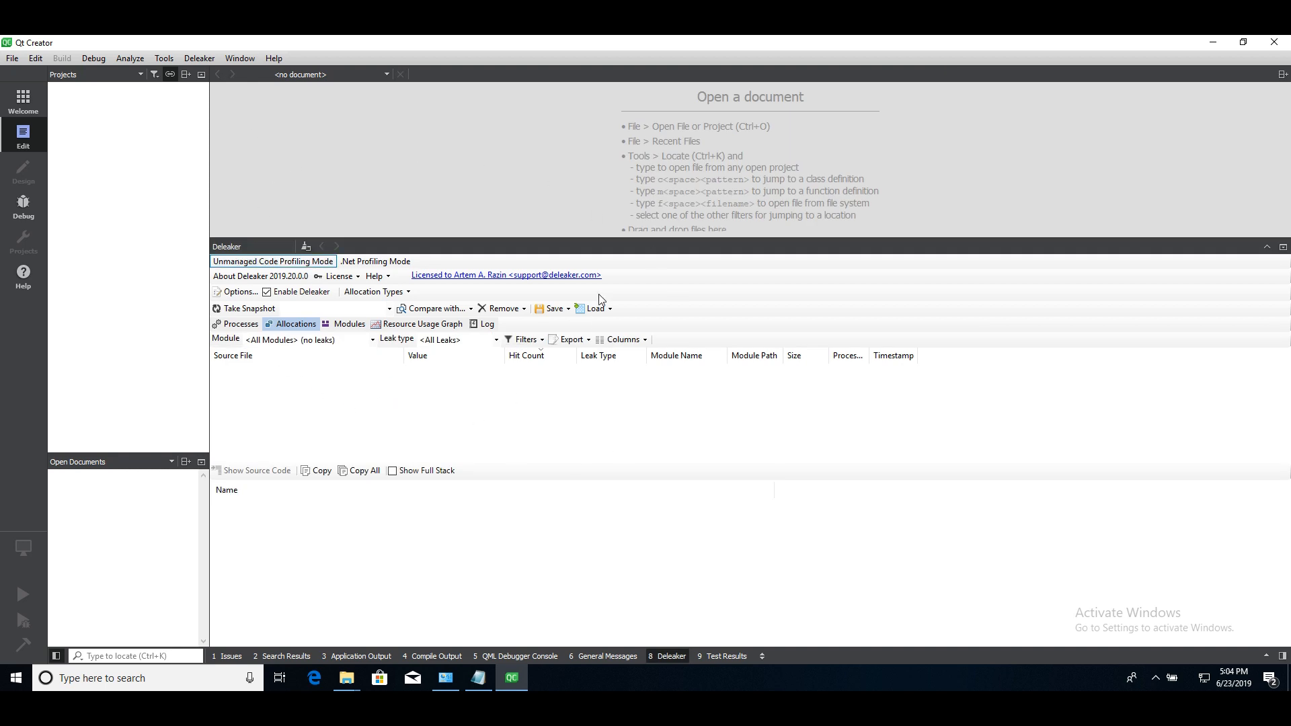
pyautogui.moveTo(351, 403)
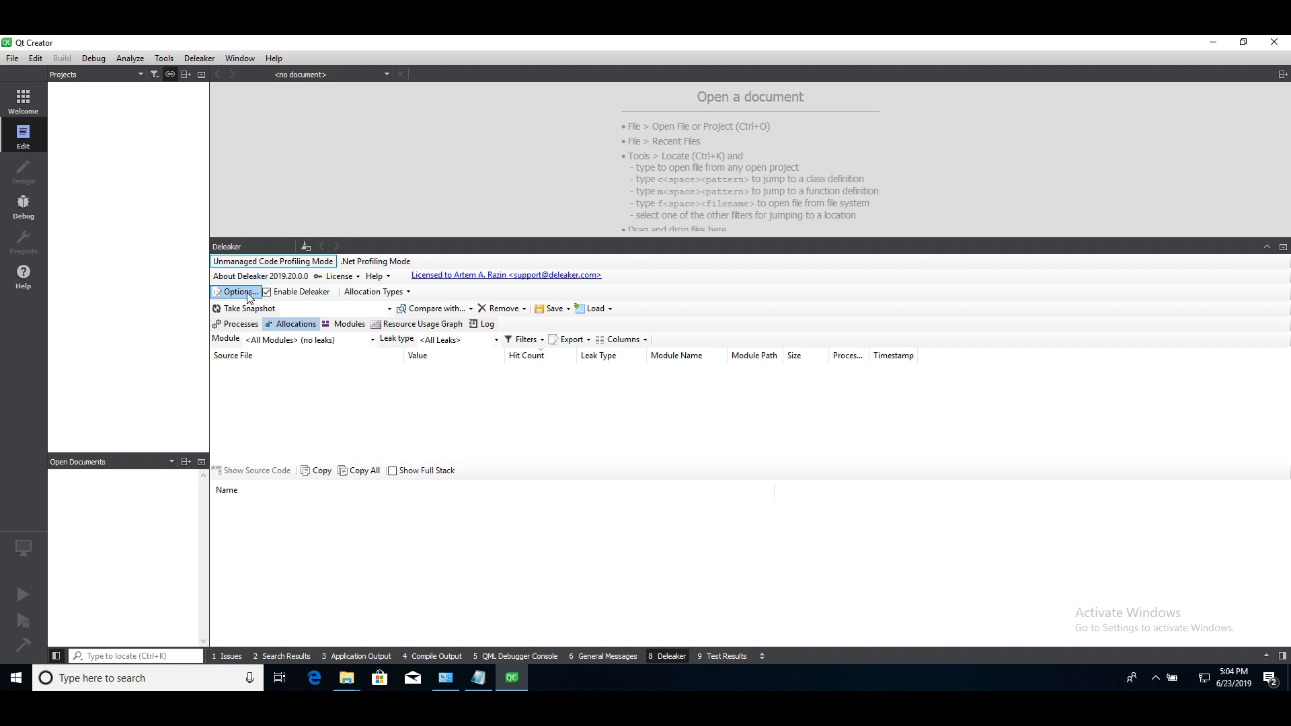
pyautogui.moveTo(266, 292)
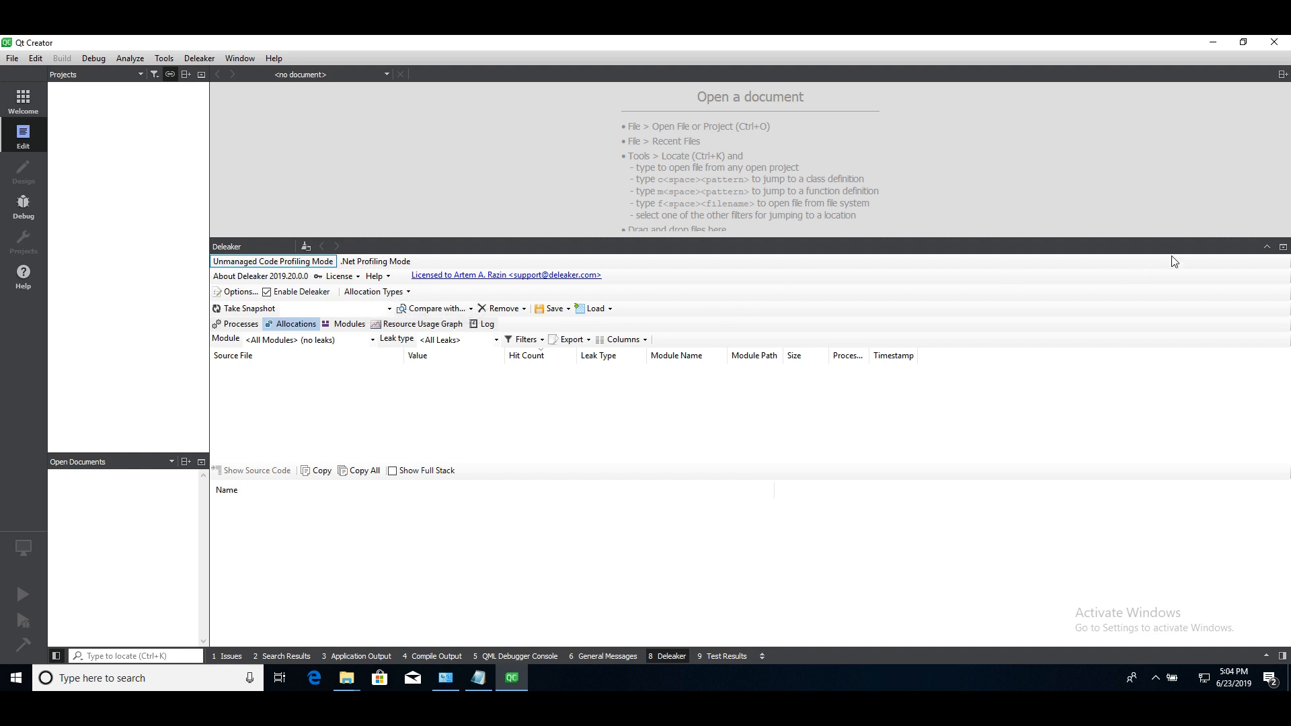
# Step: Start a new project and choose the Qt Widgets Application template
pyautogui.click(671, 656)
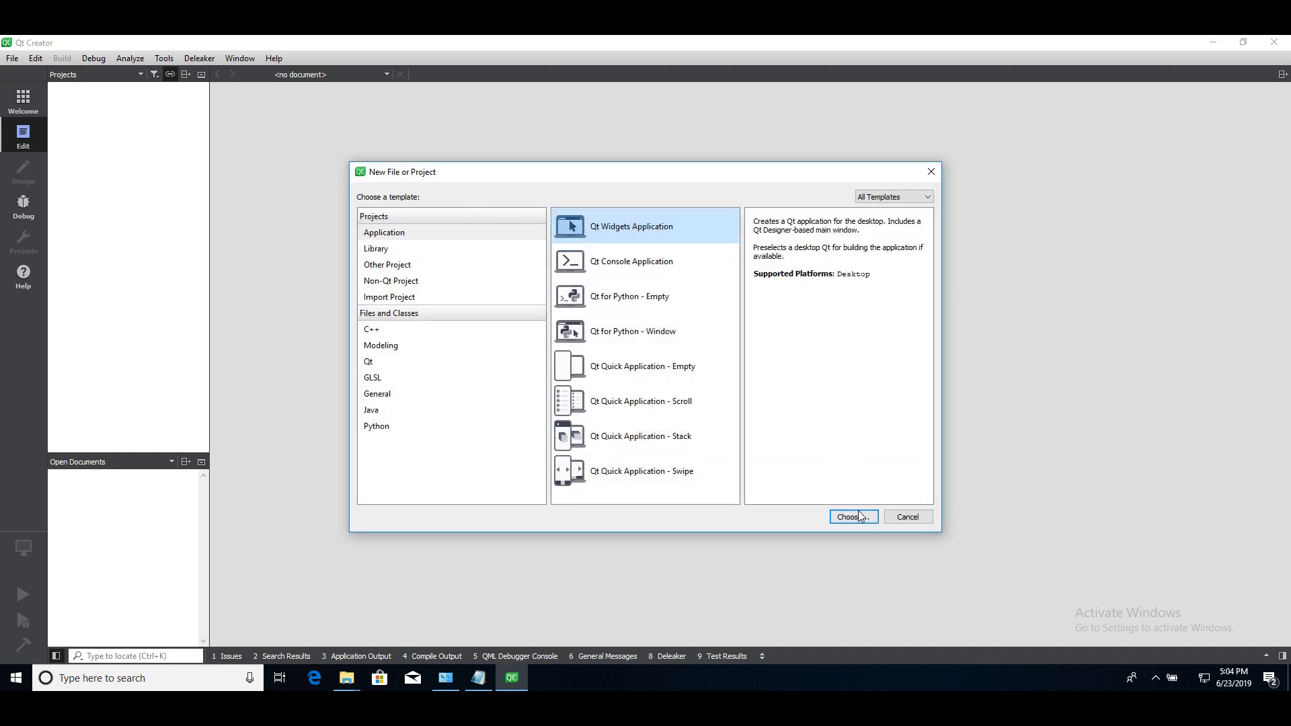
pyautogui.click(852, 516)
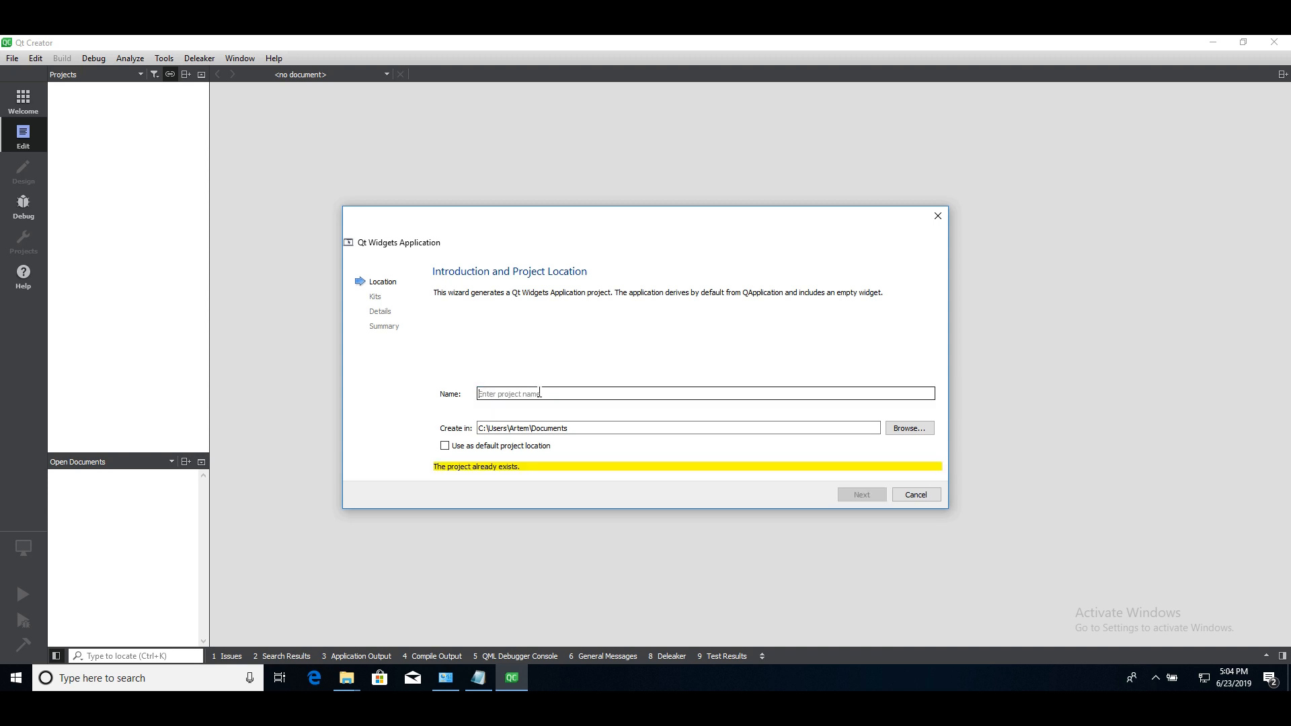
# Step: Name the project LeakTest, accept both desktop kits and the default MainWindow class
pyautogui.write('LeakTest')
pyautogui.click(678, 428)
pyautogui.write('\\Projects')
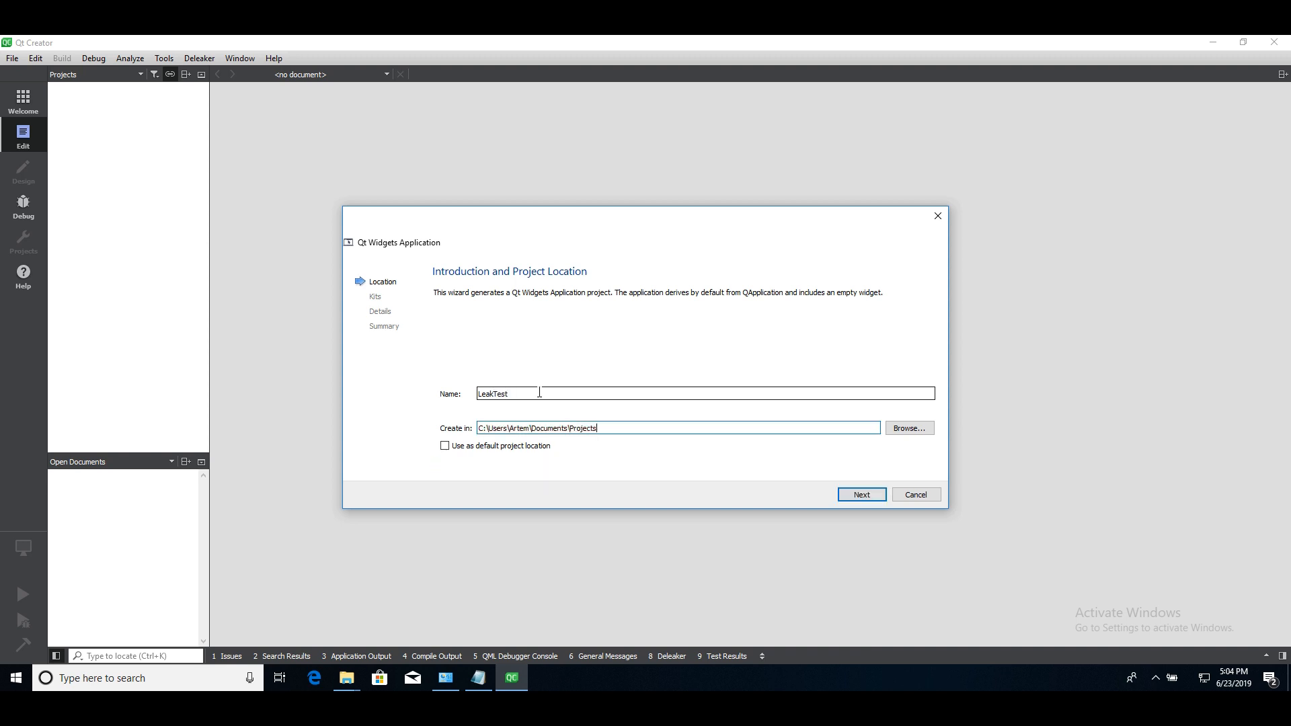
pyautogui.click(861, 493)
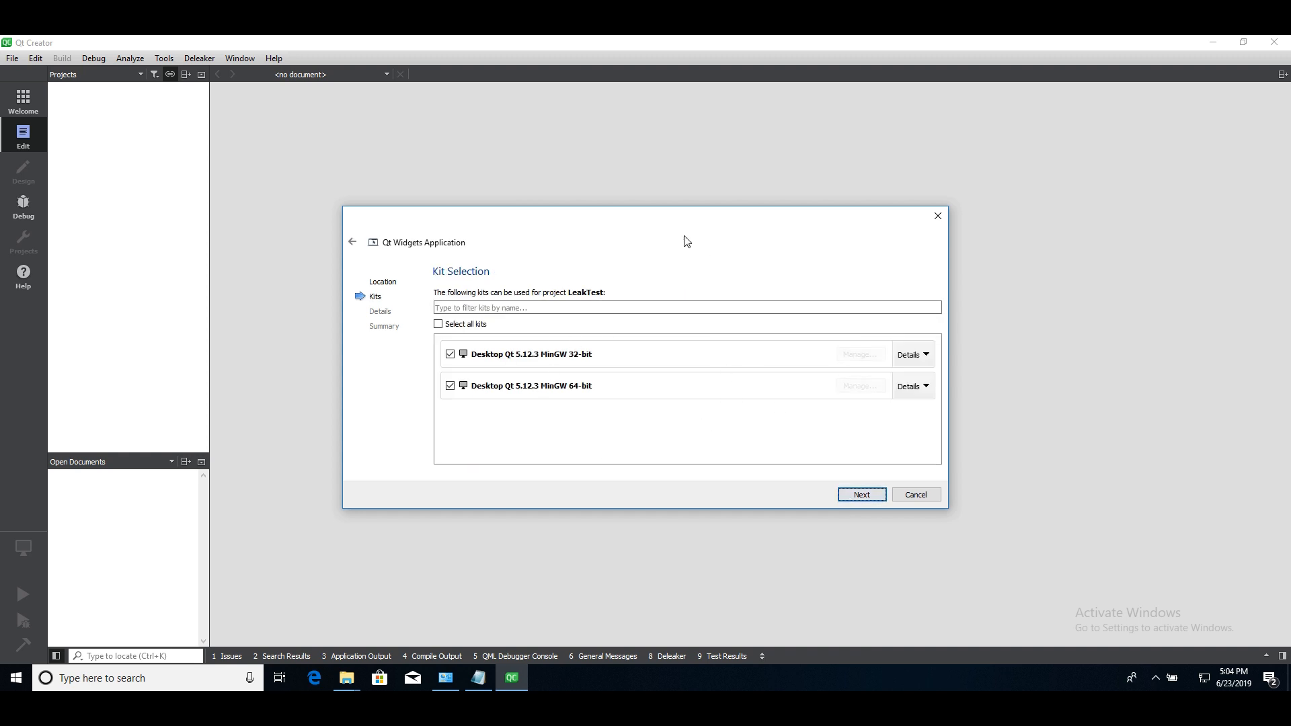
pyautogui.click(861, 493)
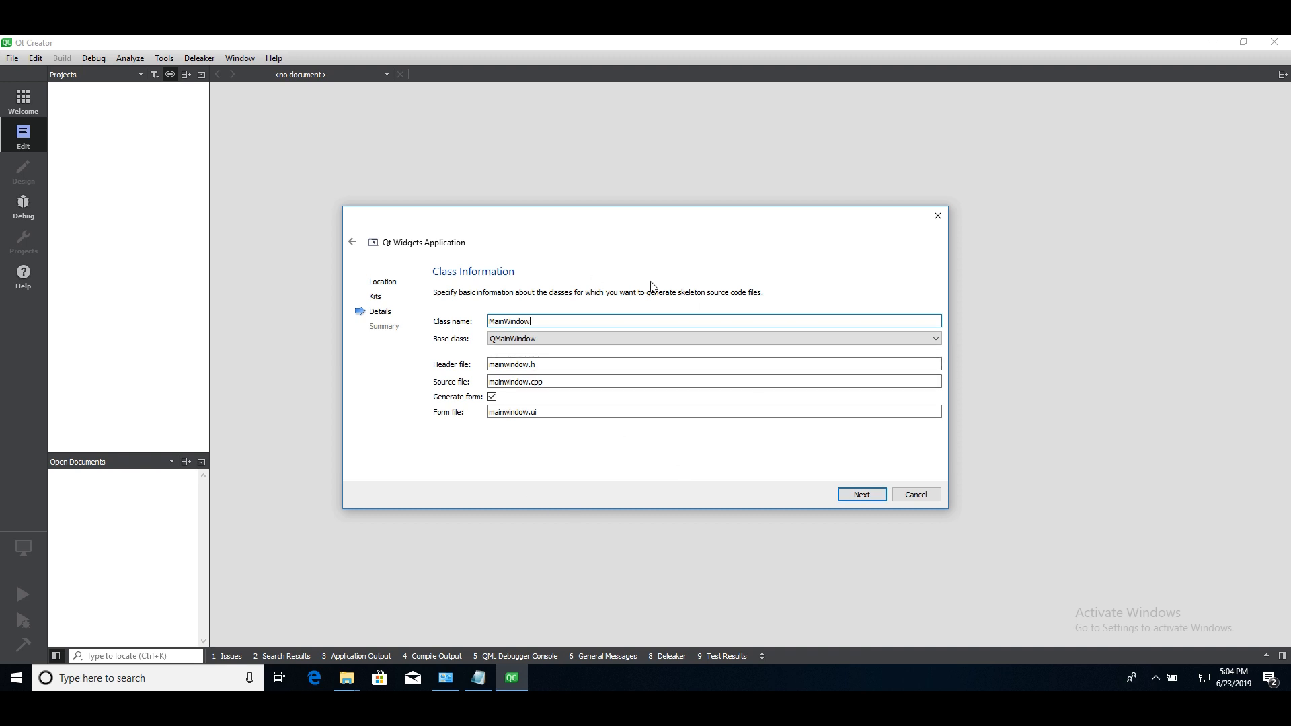
pyautogui.click(861, 493)
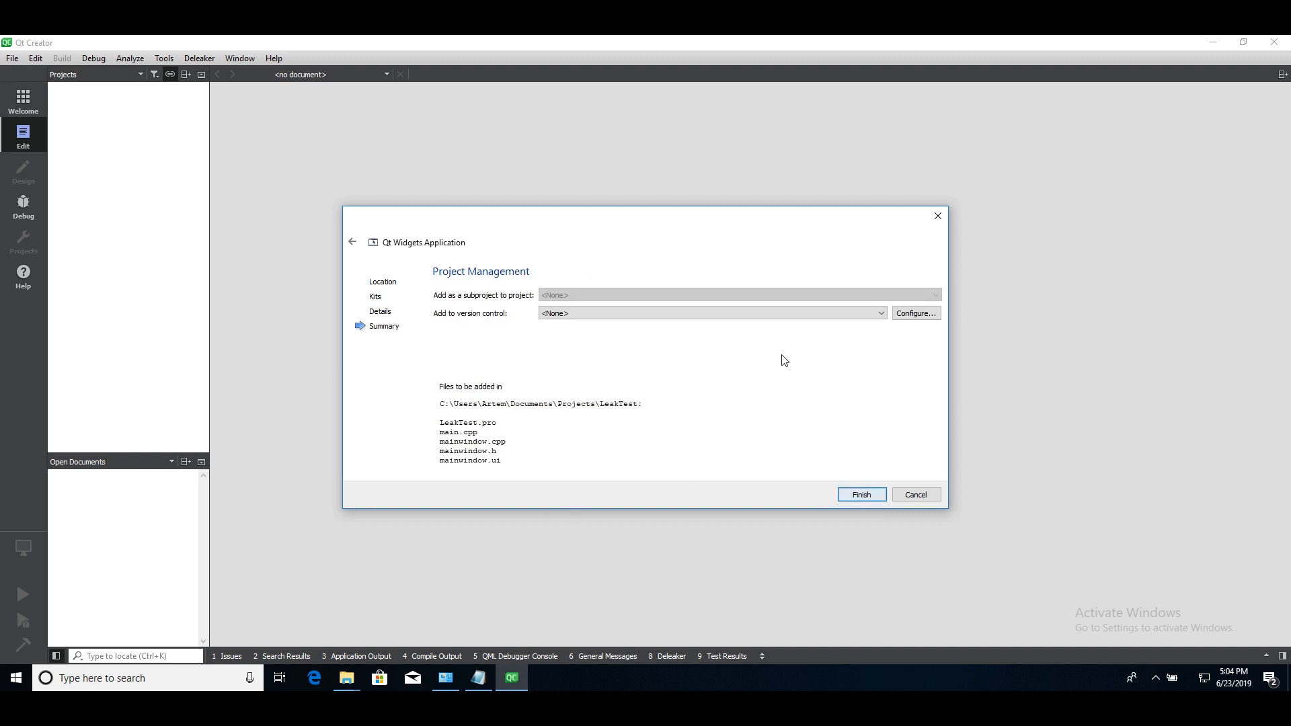
pyautogui.moveTo(861, 493)
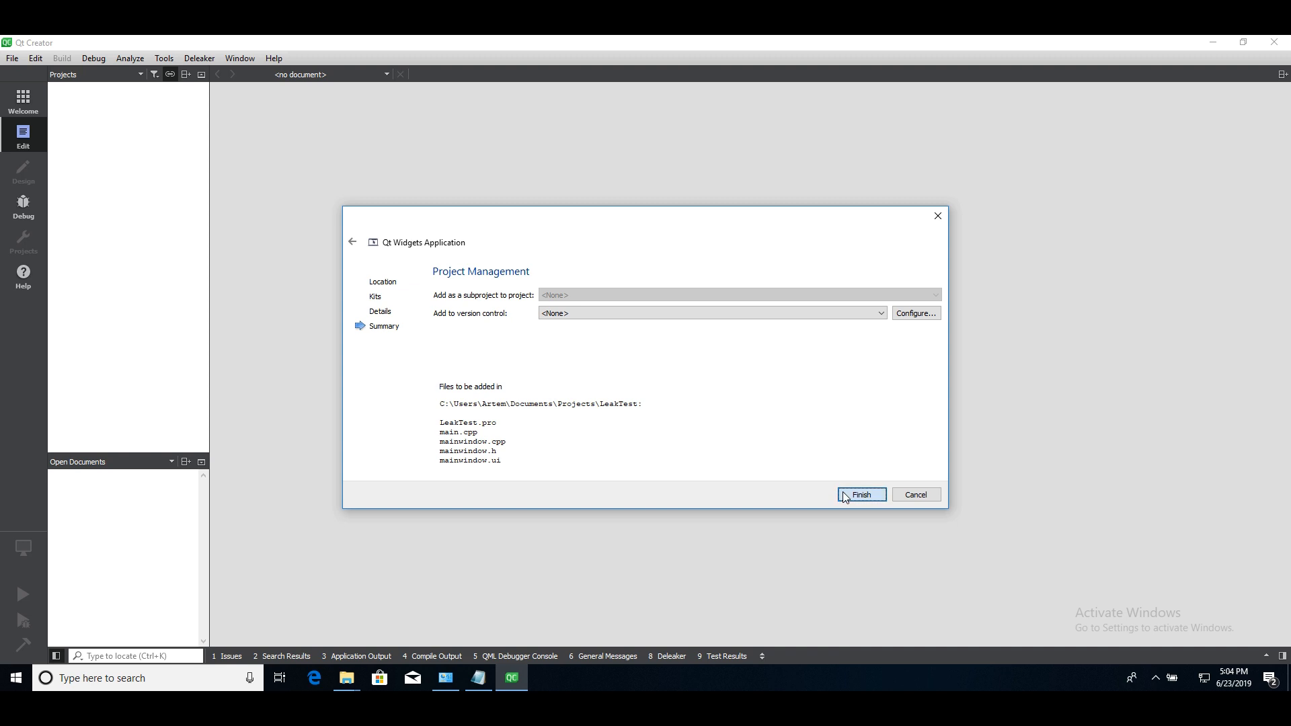
# Step: Finish creating LeakTest, glance at its build settings, and return to mainwindow.cpp
pyautogui.click(860, 494)
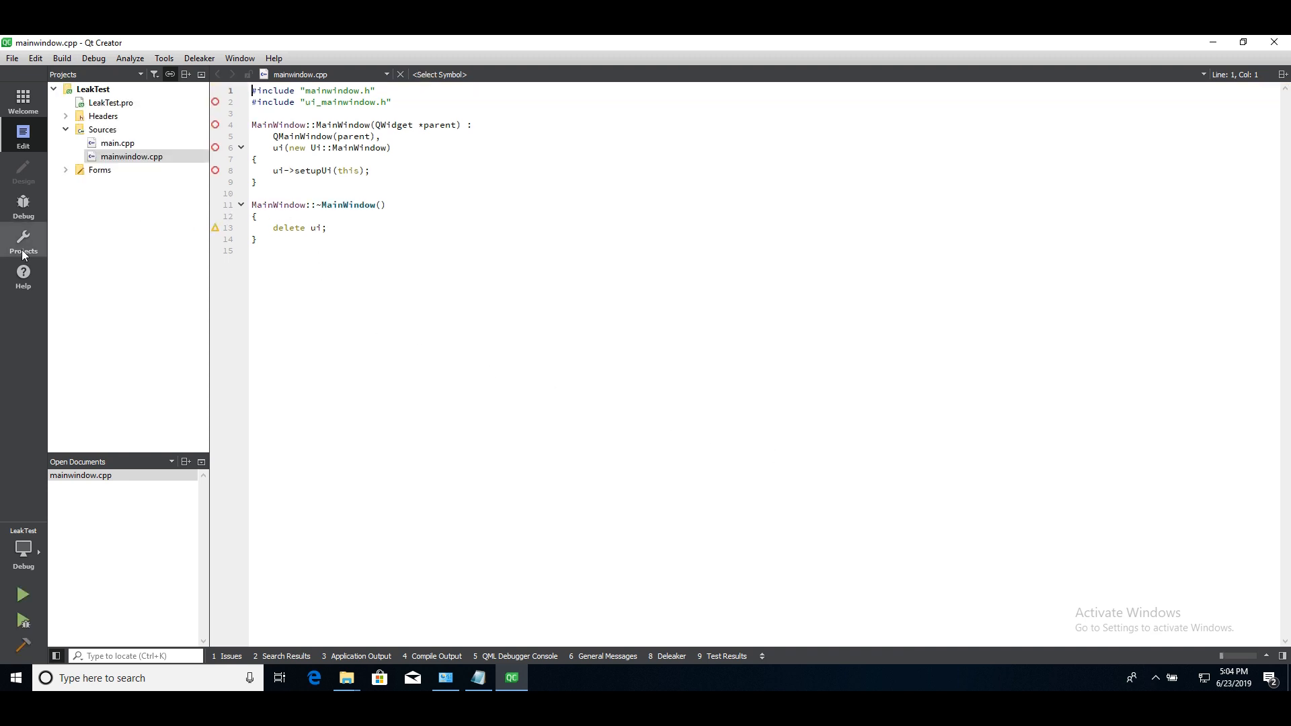
pyautogui.click(23, 245)
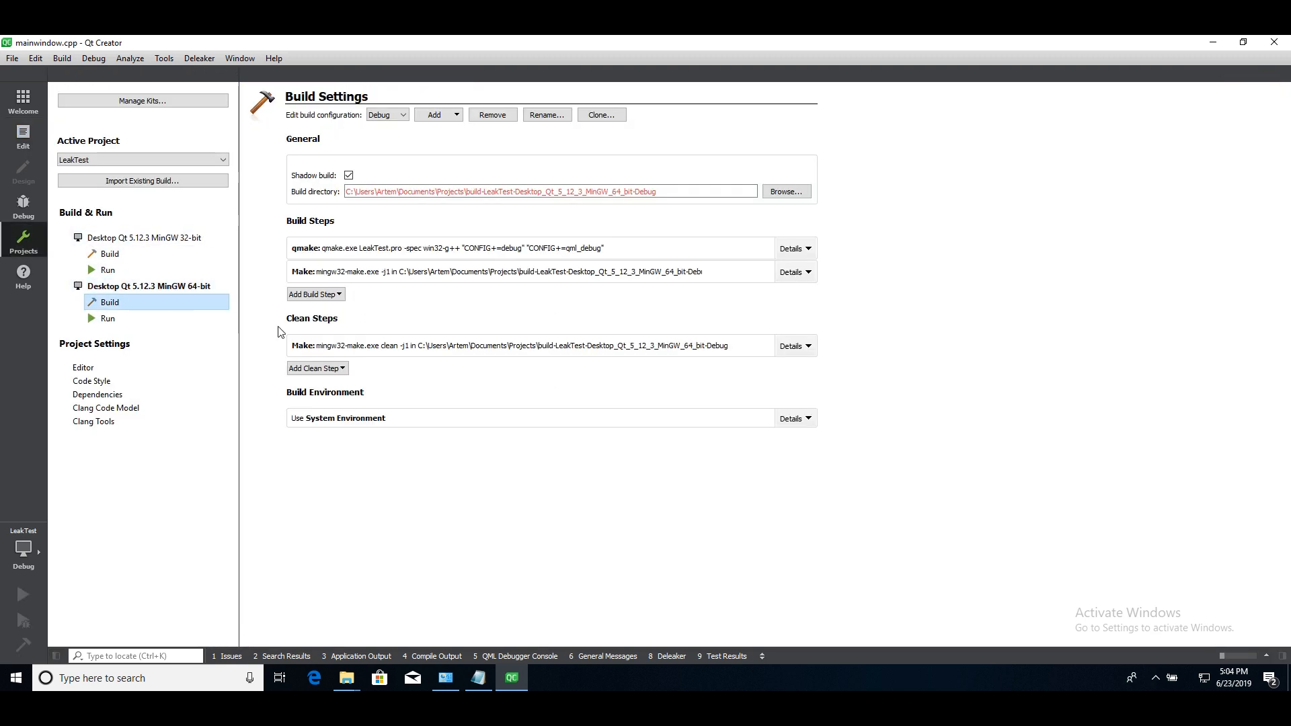
pyautogui.click(23, 136)
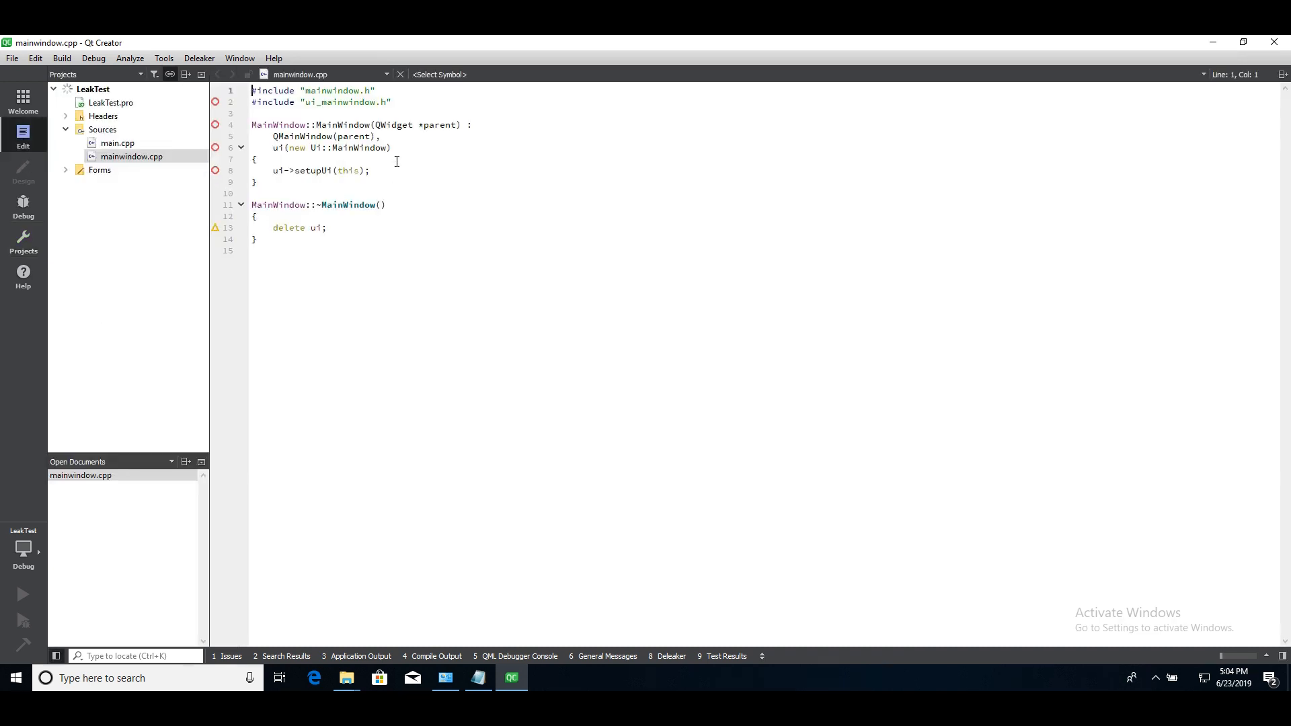
# Step: Build a QWidget with a QVBoxLayout holding a 'button' QPushButton as the central widget
pyautogui.write('#include <QWid>')
pyautogui.write('QVBoxLayout* layout = new ')
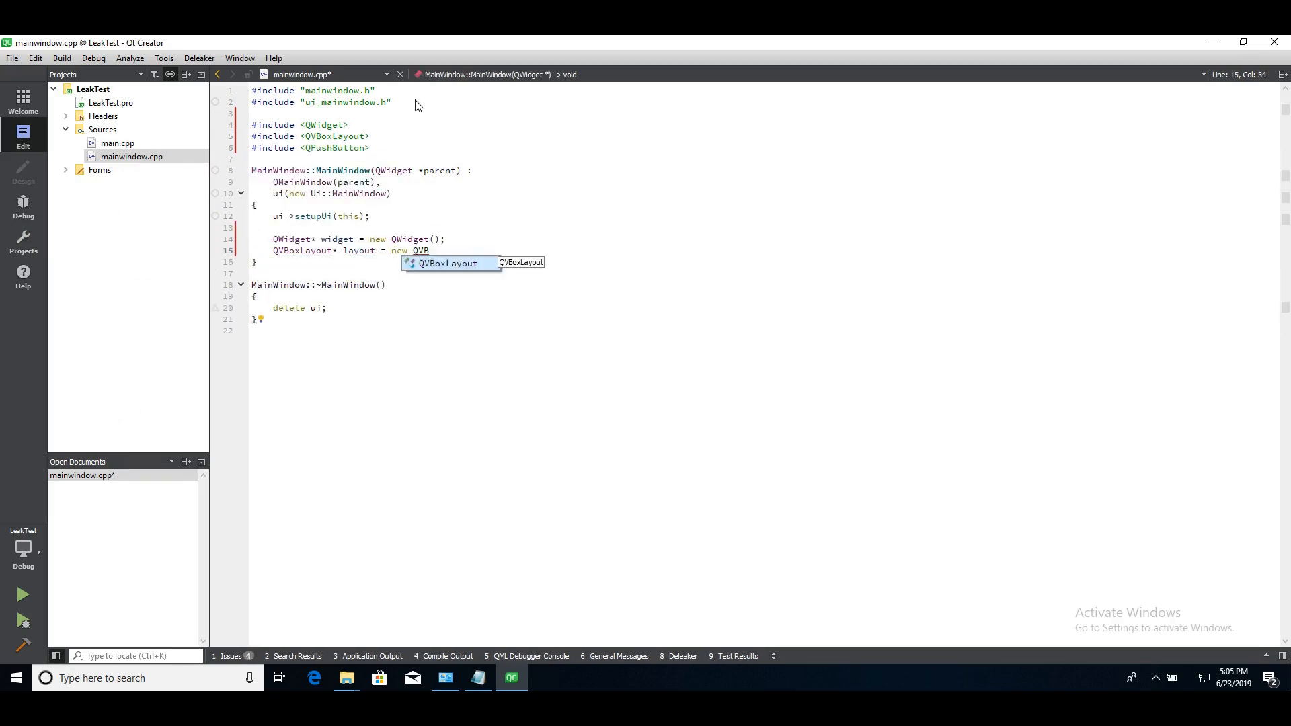
pyautogui.write('QVBoxLayout();')
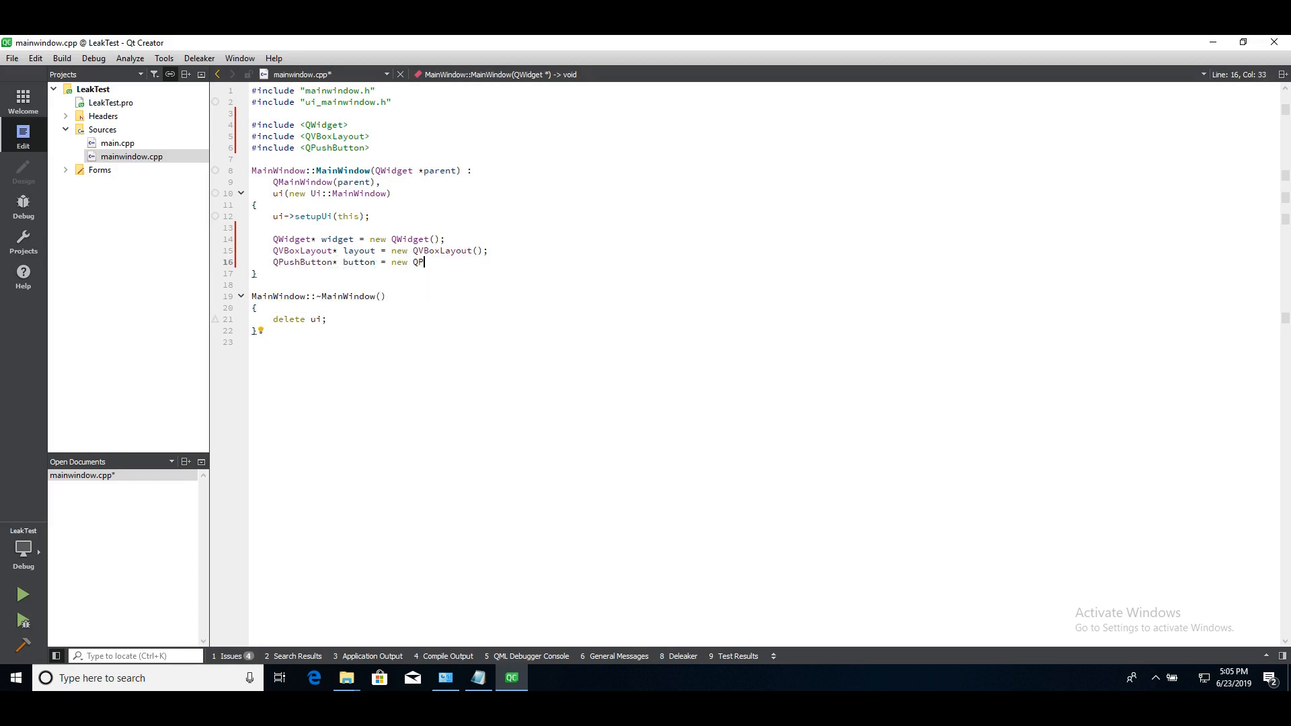
pyautogui.write('ushButton("button");')
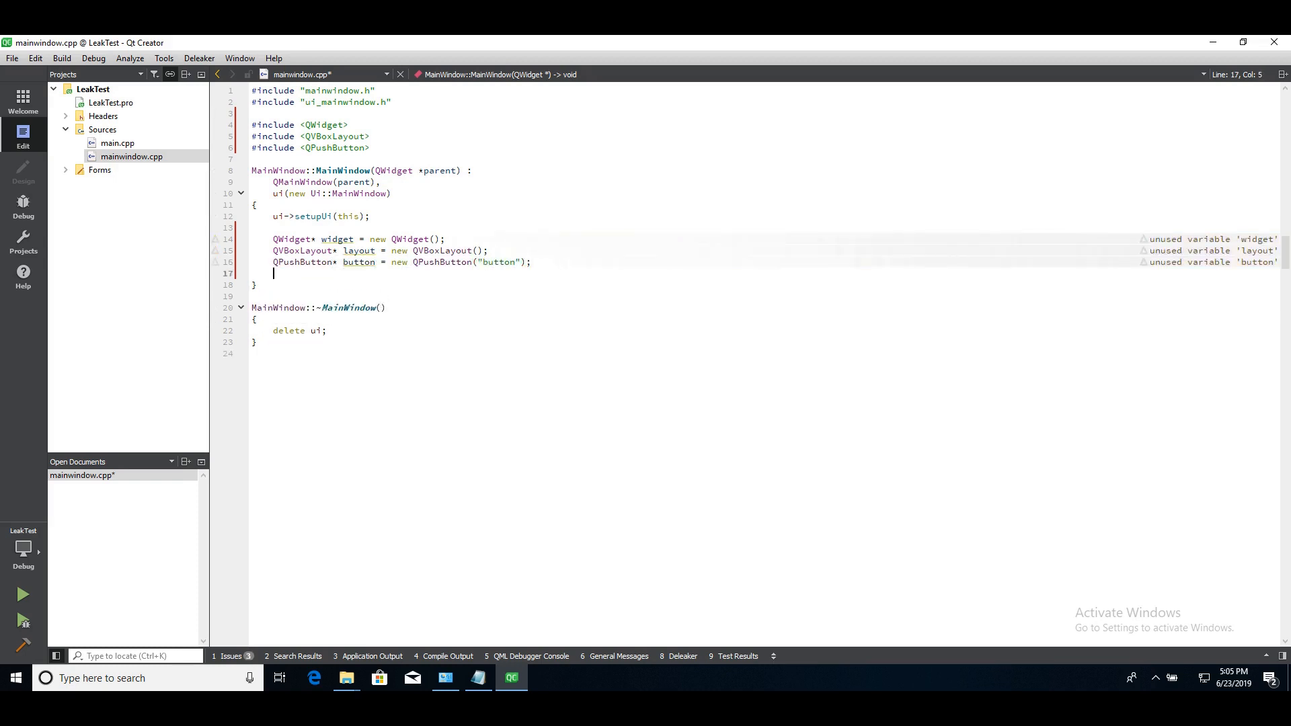
pyautogui.write('layout->addWidget(button);')
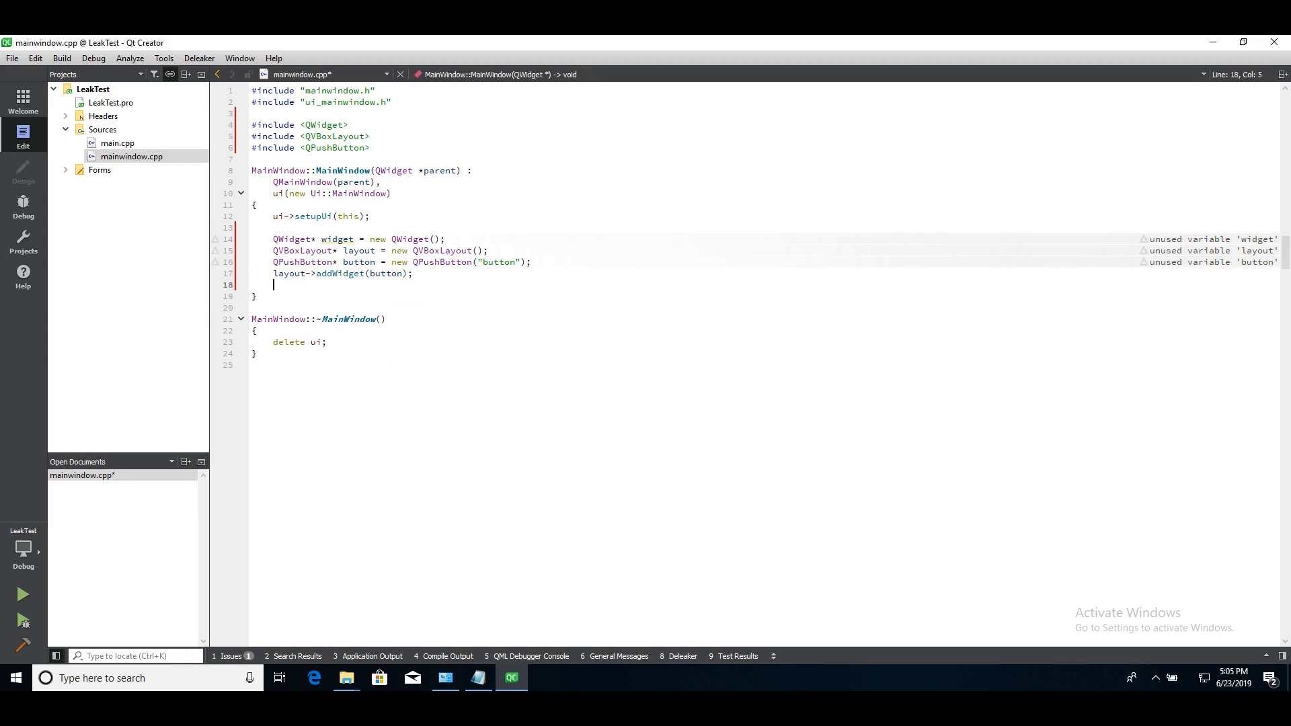
pyautogui.write('setCentralWidget(widget);')
pyautogui.write('widget->setLayout(layout);')
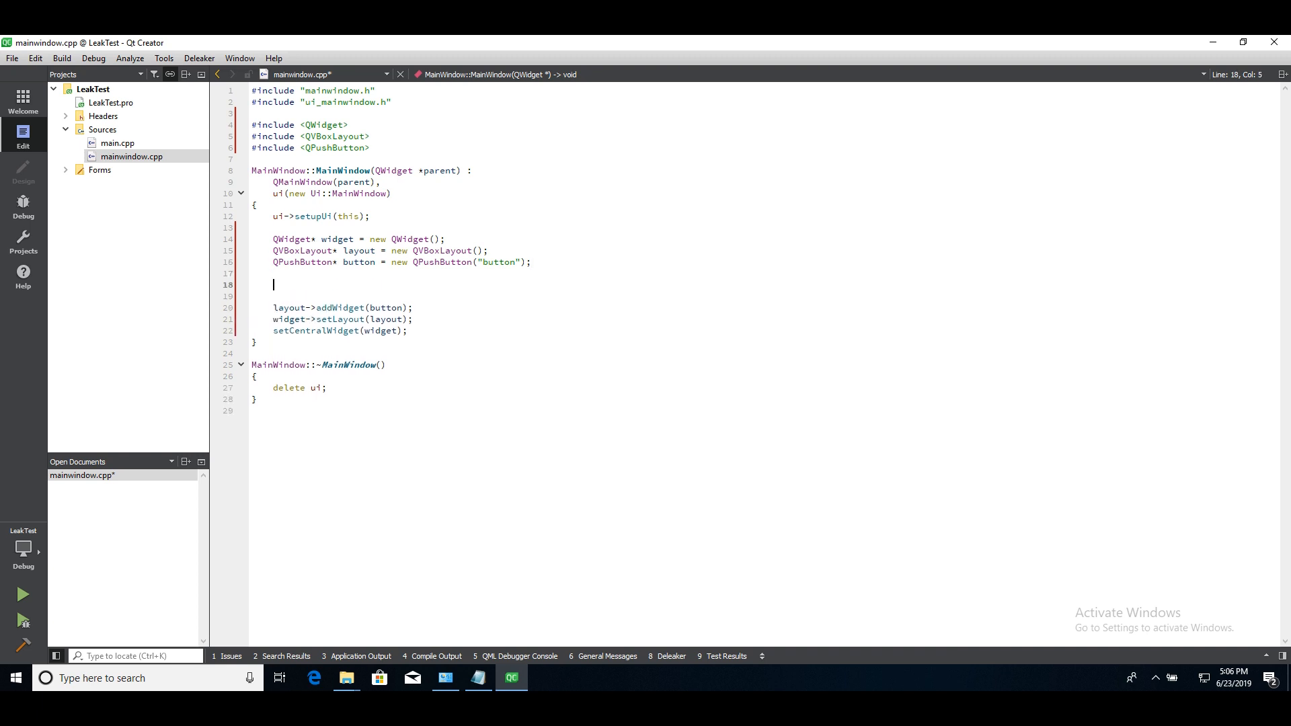
# Step: Create QPushButton* button1 = new QPushButton("button1") without adding it to the layout
pyautogui.write('QPushButton*')
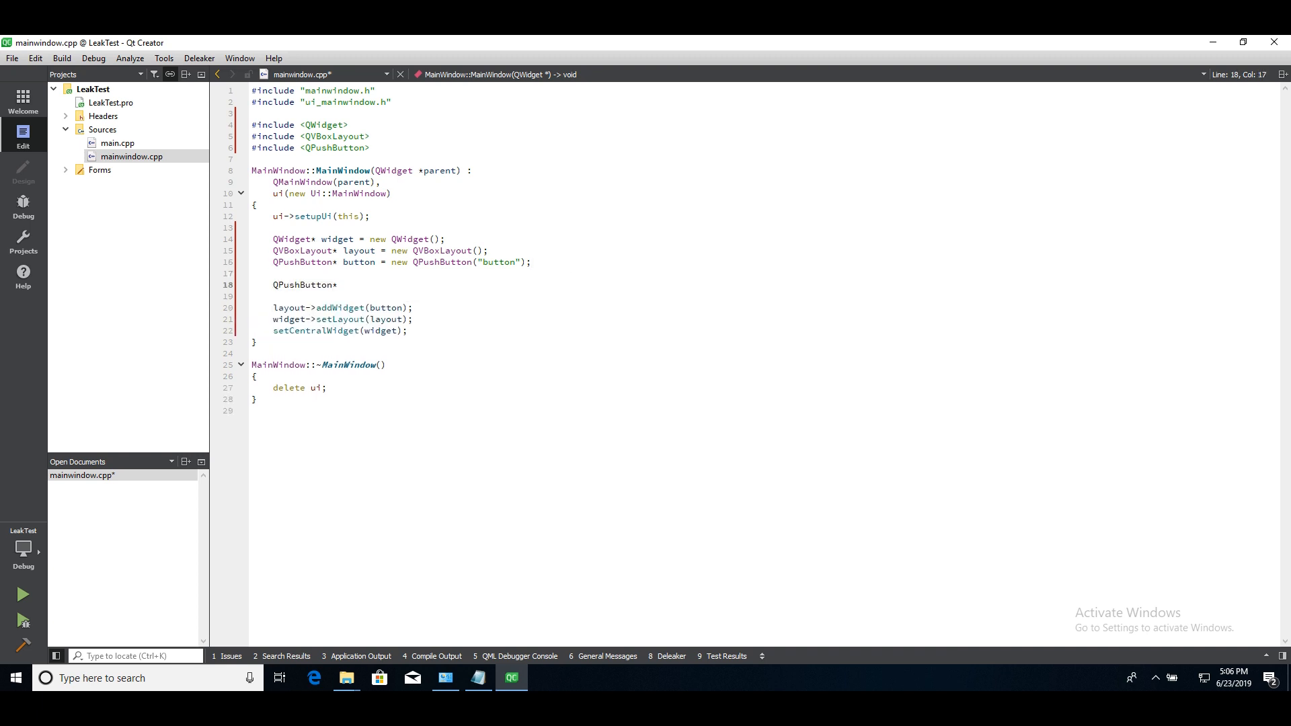
pyautogui.write('button1 = new')
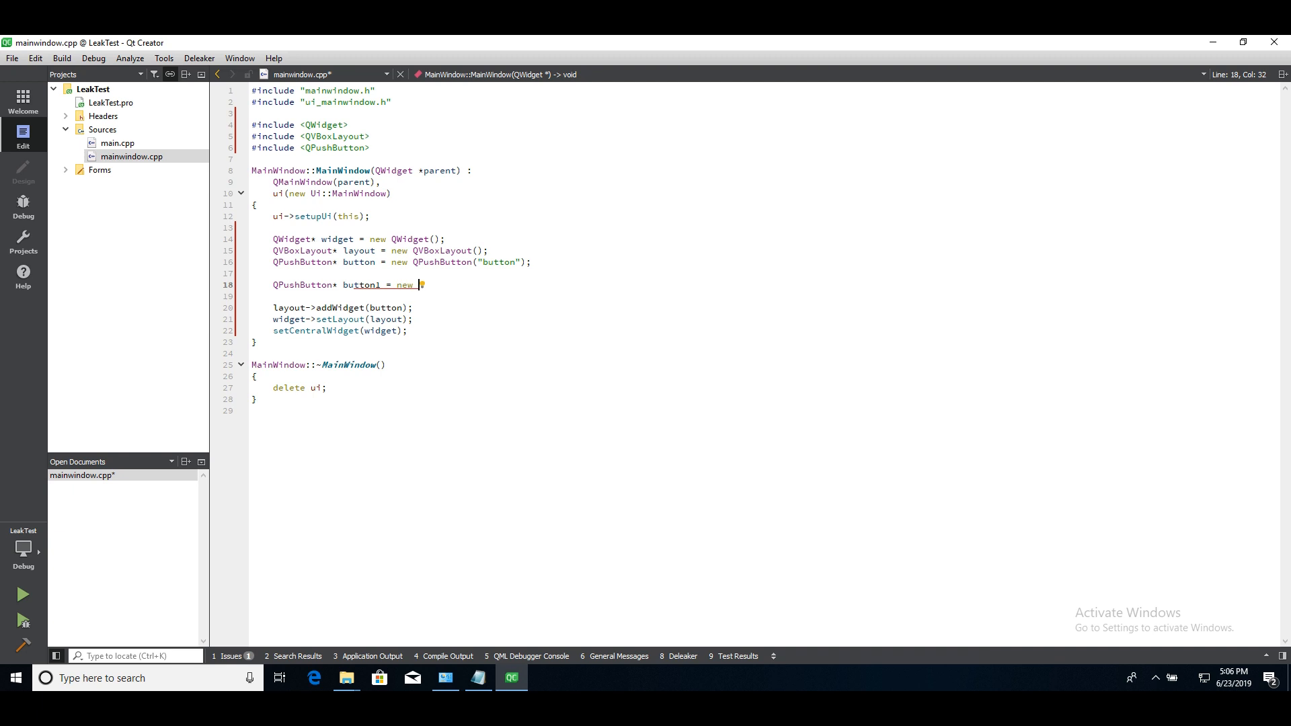
pyautogui.write('QPushButton()')
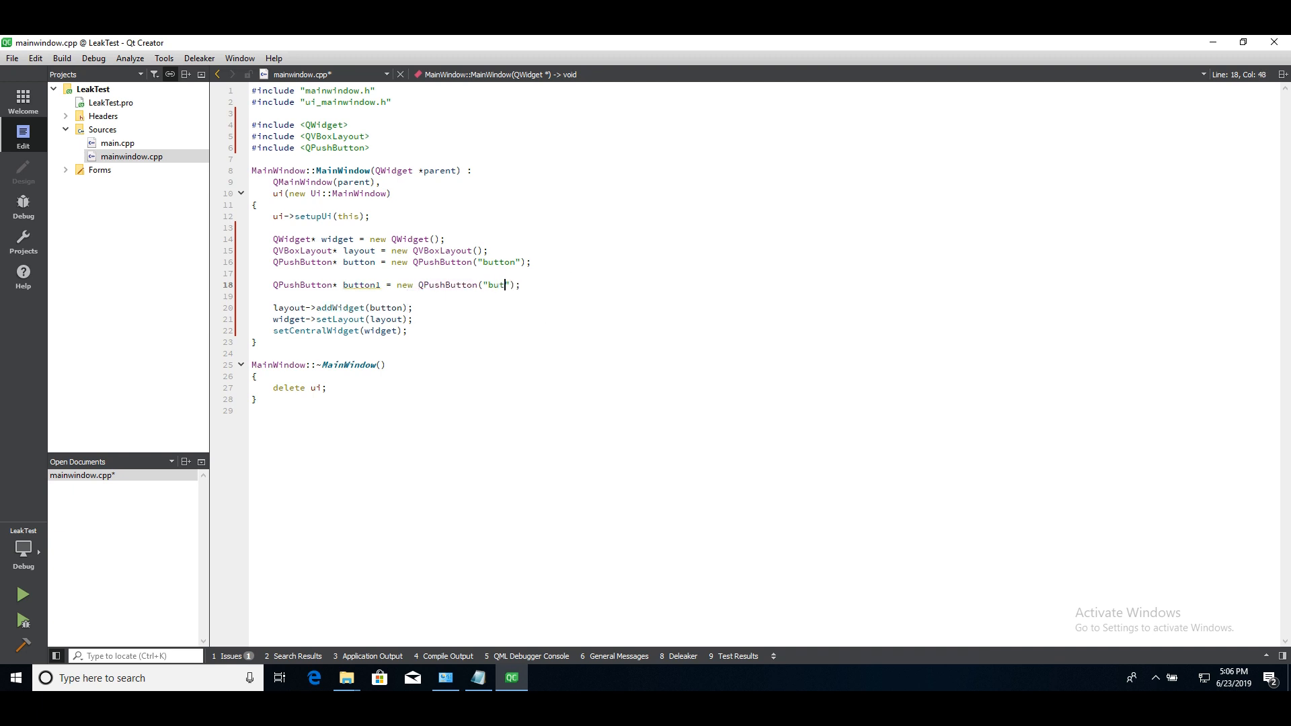
pyautogui.write('ton1')
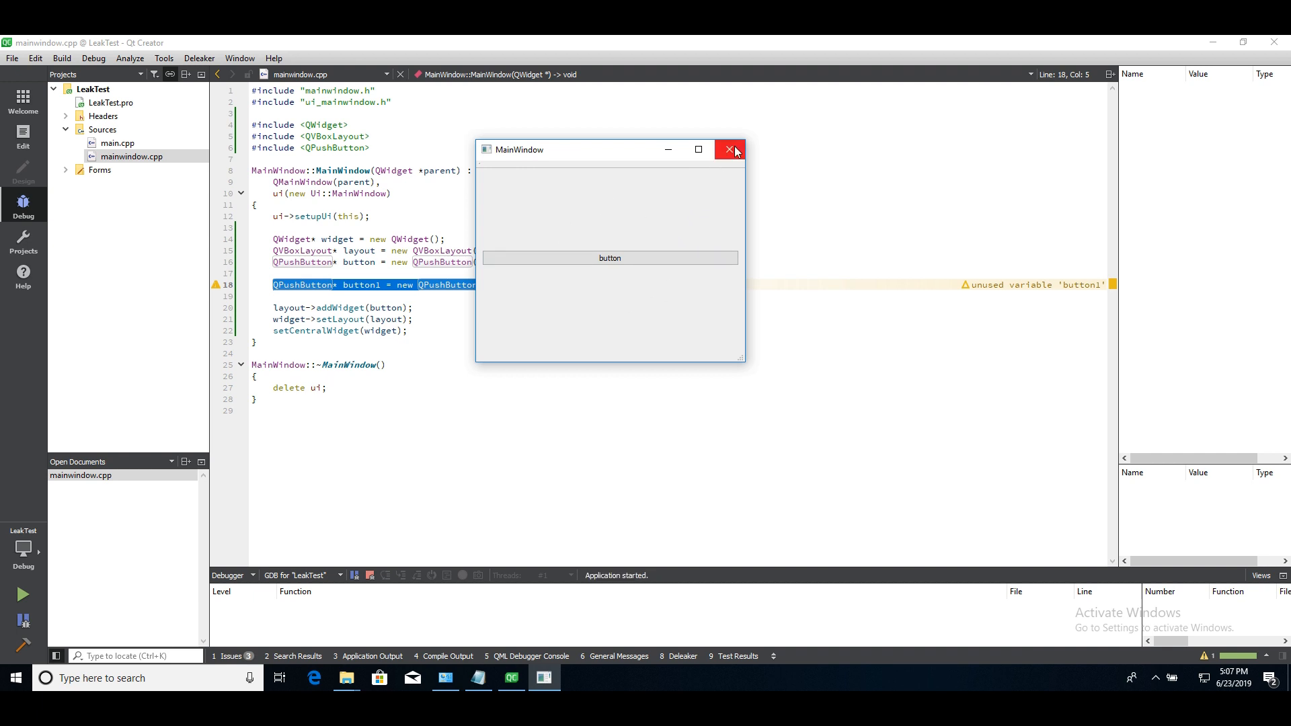
# Step: Close the running LeakTest window so Deleaker takes its leak snapshot
pyautogui.click(731, 149)
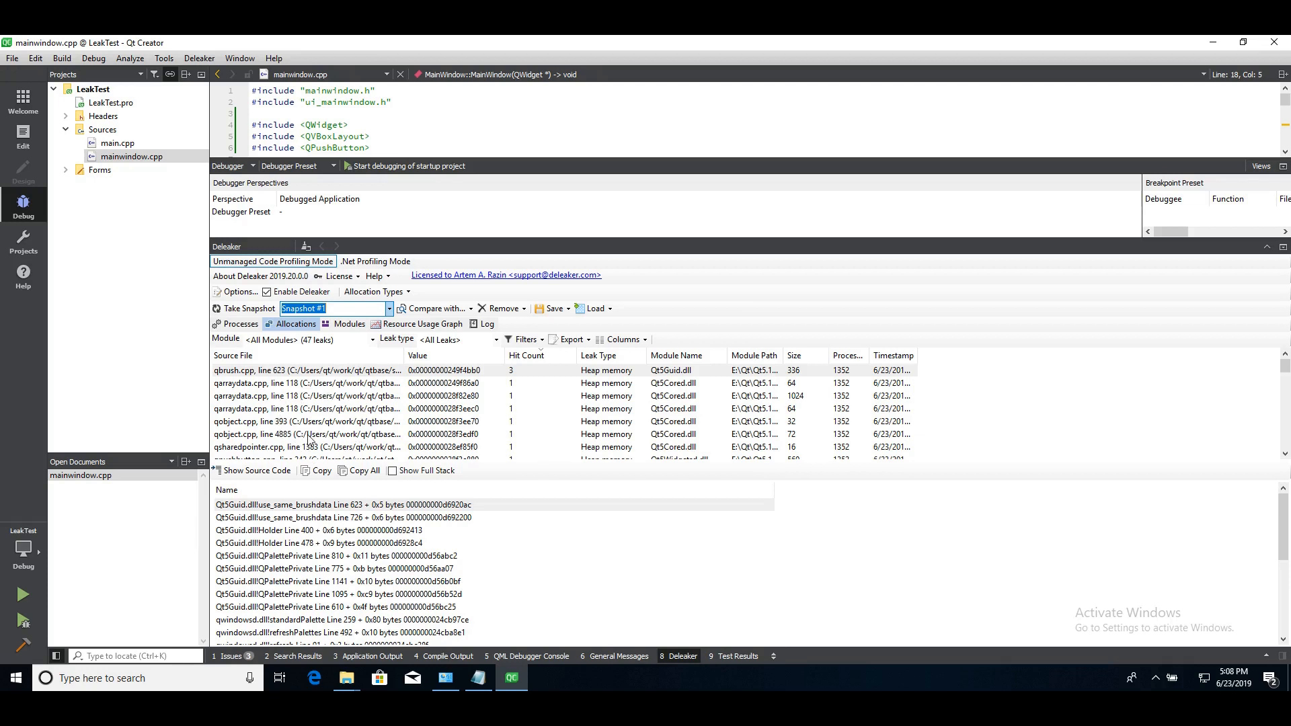
# Step: Open Deleaker's Module filter to list leaks per module, including LeakTest.exe
pyautogui.click(373, 339)
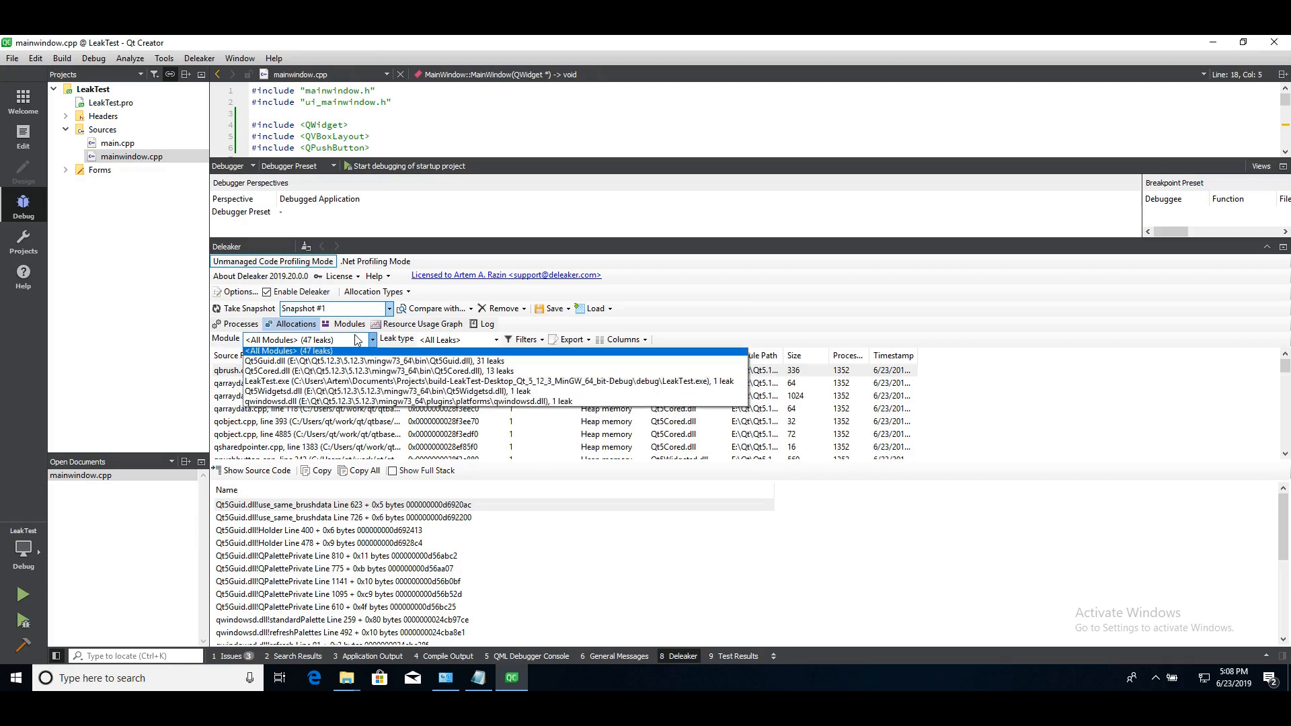
pyautogui.moveTo(409, 403)
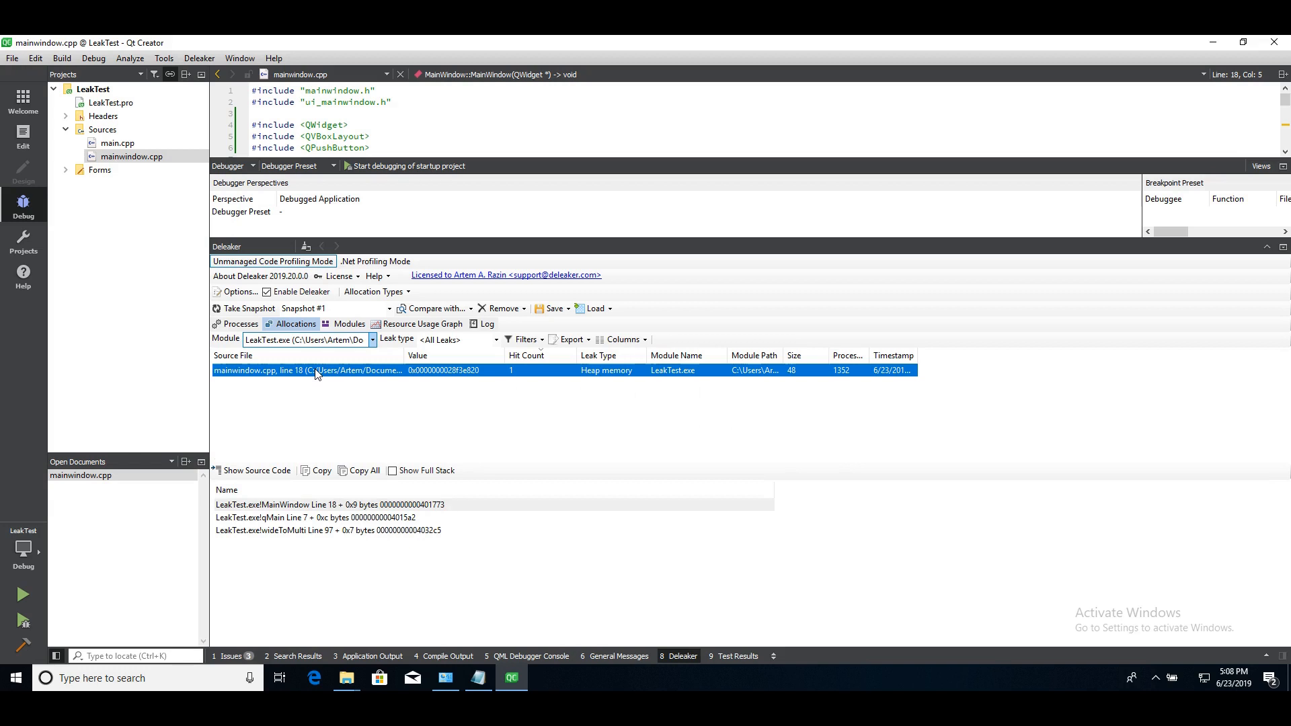
pyautogui.moveTo(330, 508)
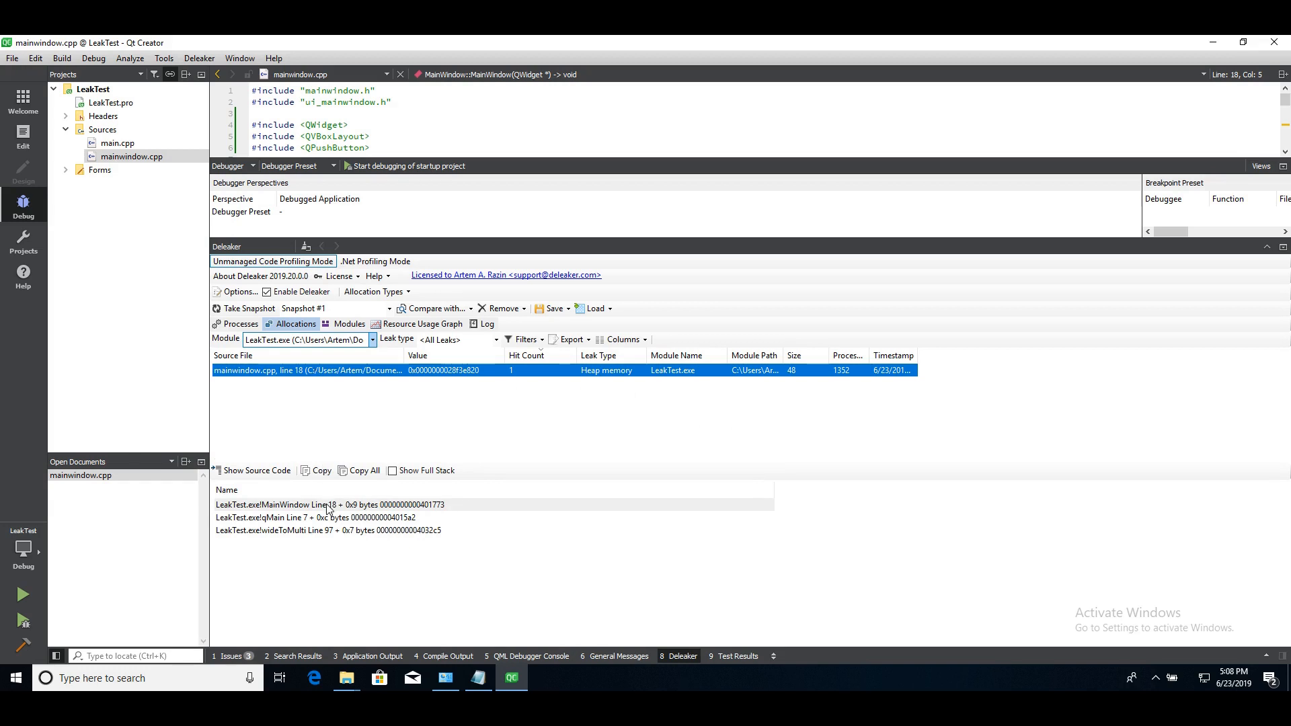
# Step: Jump from the MainWindow line 18 stack frame to mainwindow.cpp where button1 is allocated
pyautogui.click(328, 505)
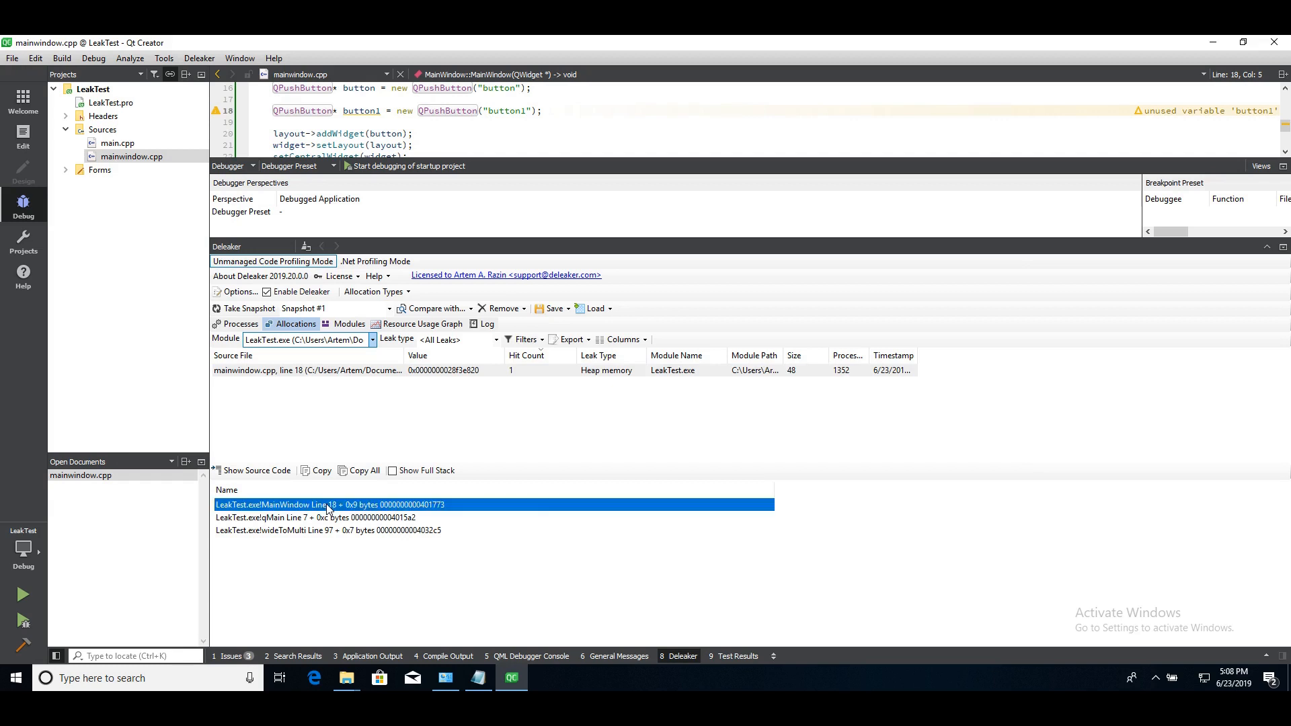
pyautogui.rightClick(330, 504)
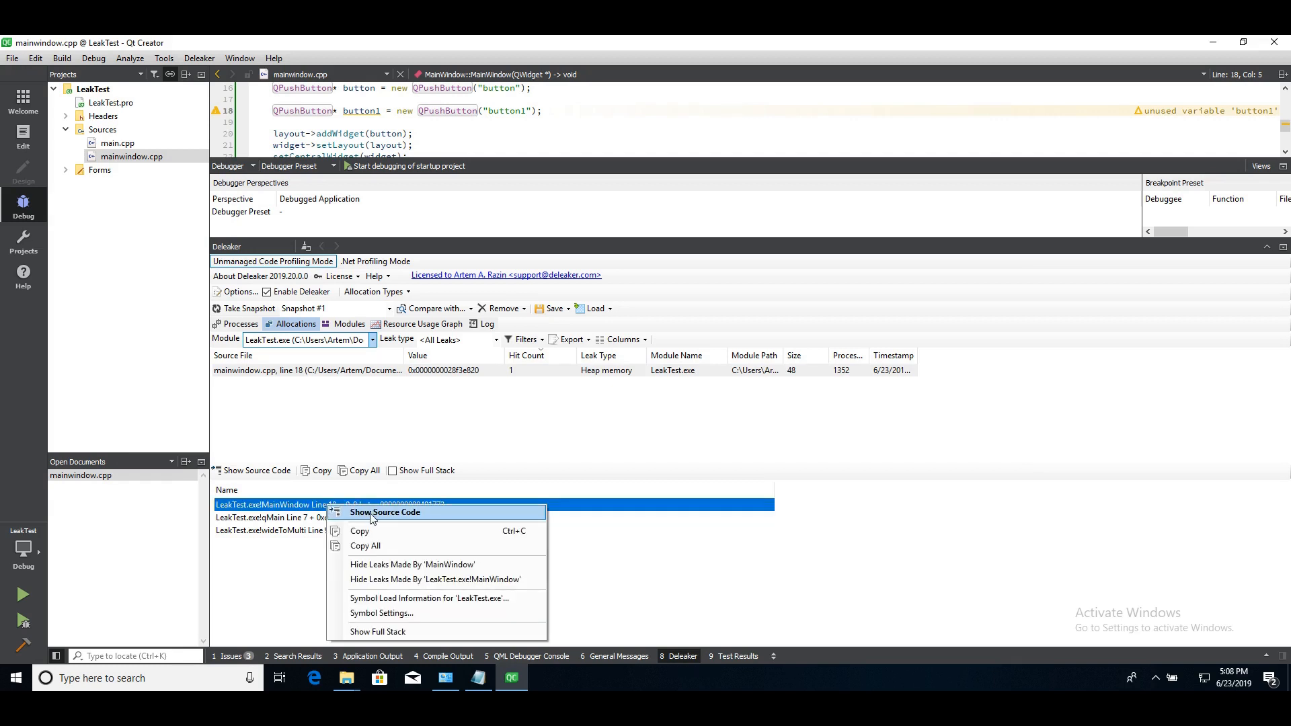
pyautogui.click(385, 511)
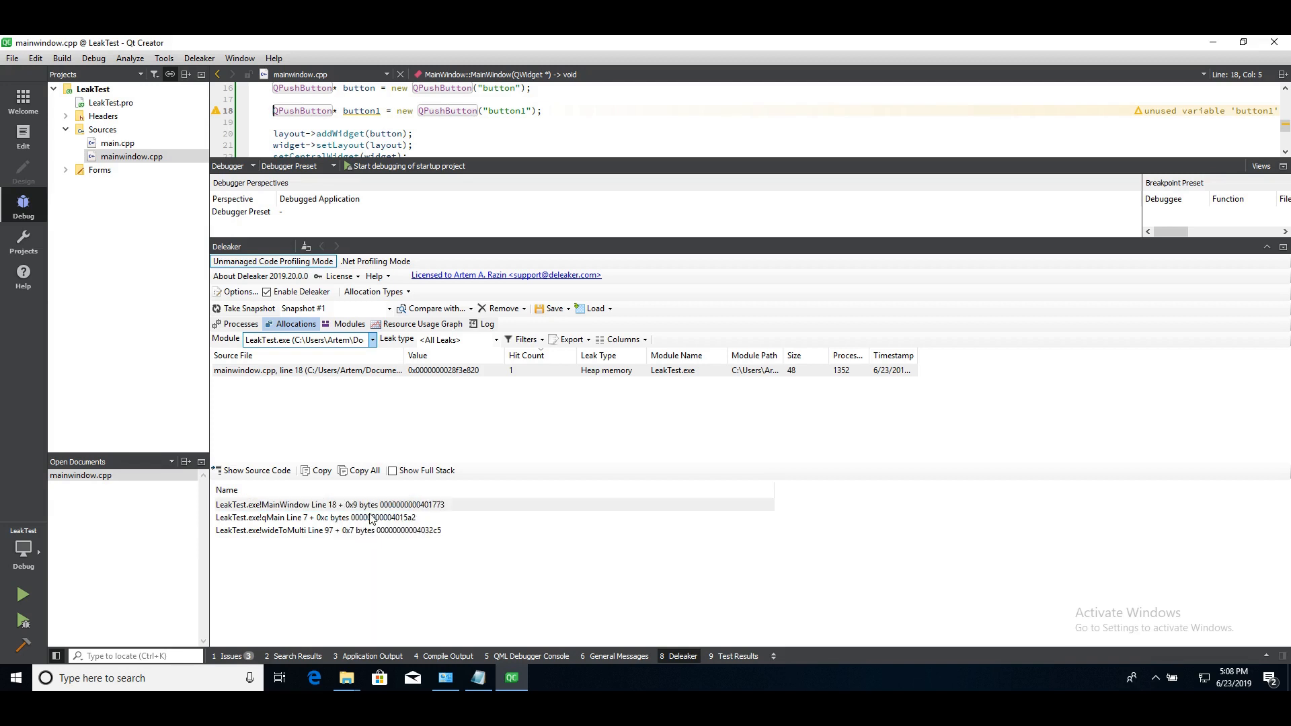
pyautogui.rightClick(330, 516)
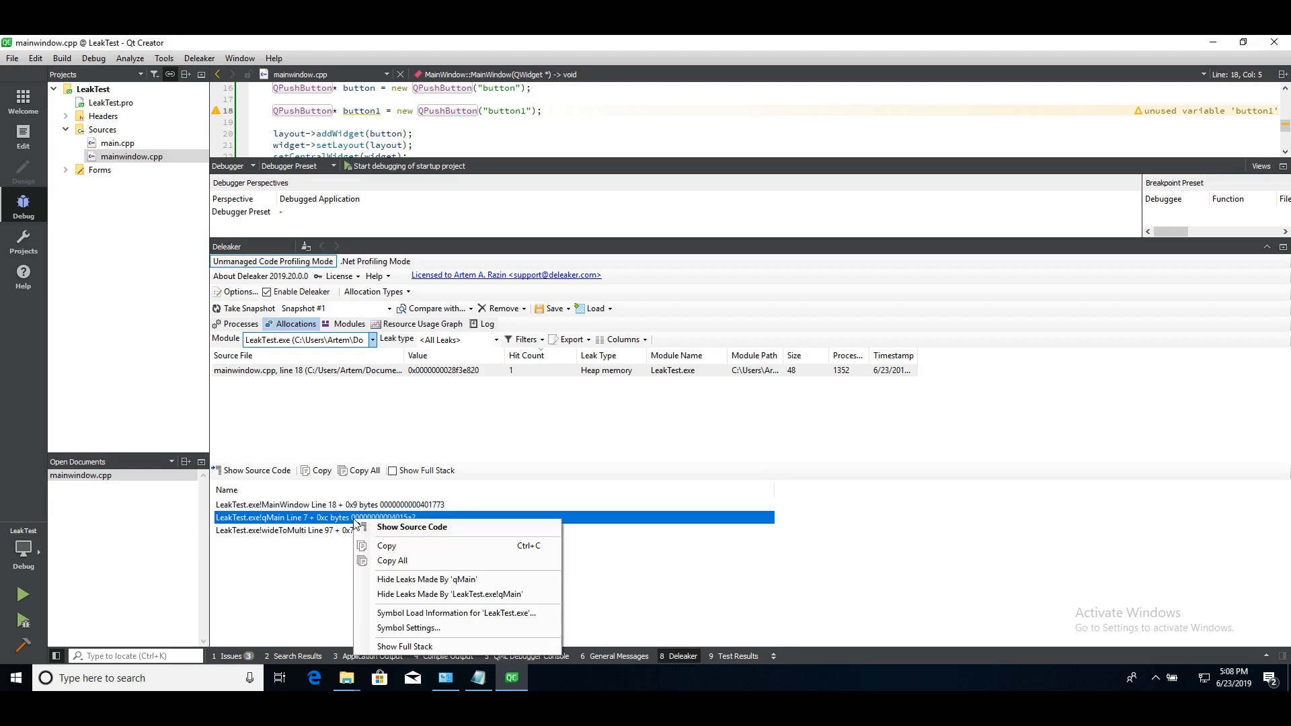
pyautogui.moveTo(411, 527)
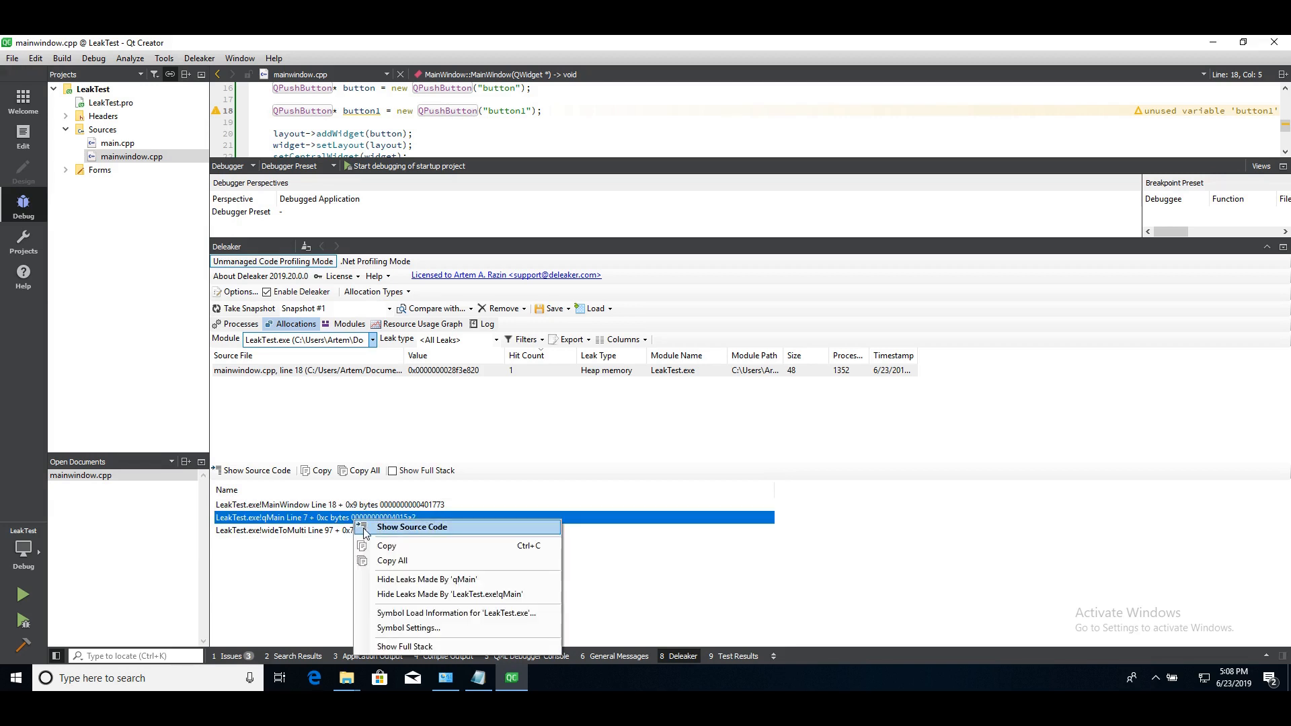